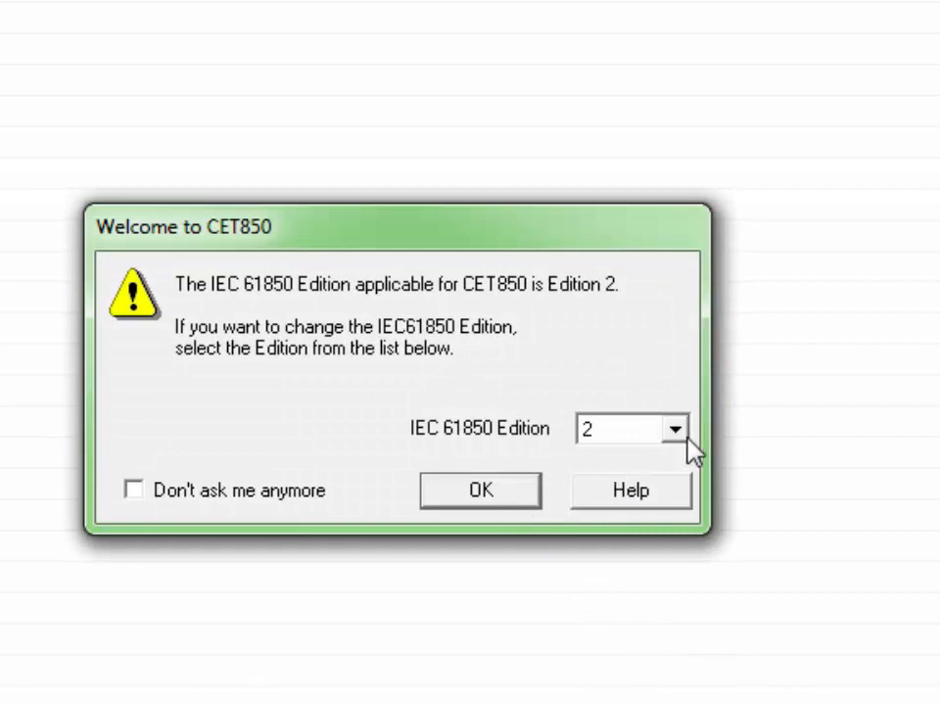
Keep IEC 61850 Edition 2 in the welcome dialog and start CET850
{"action": "left_click", "coordinate": [673, 428]}
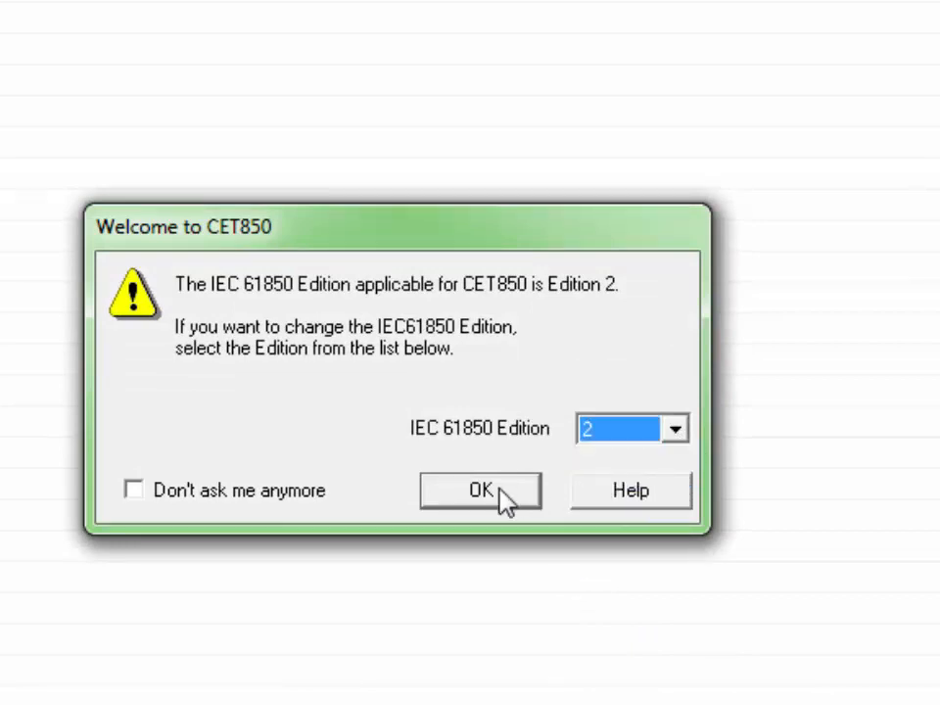
{"action": "left_click", "coordinate": [480, 489]}
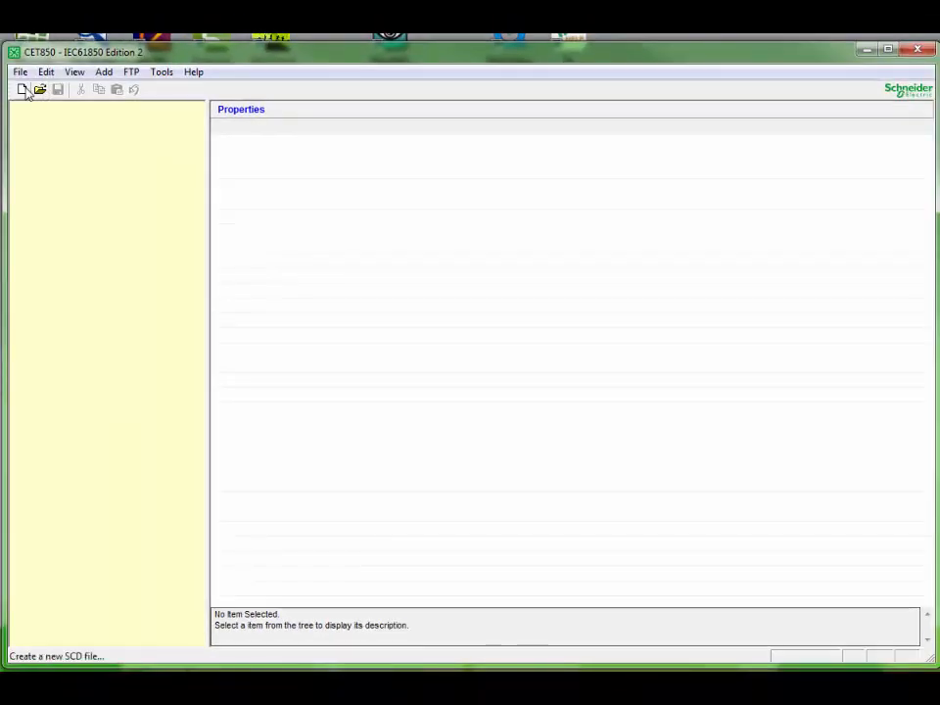
Create a new SCD file and add an IED using the Sepam series 80 T87 Transformer ICD
{"action": "left_click", "coordinate": [23, 90]}
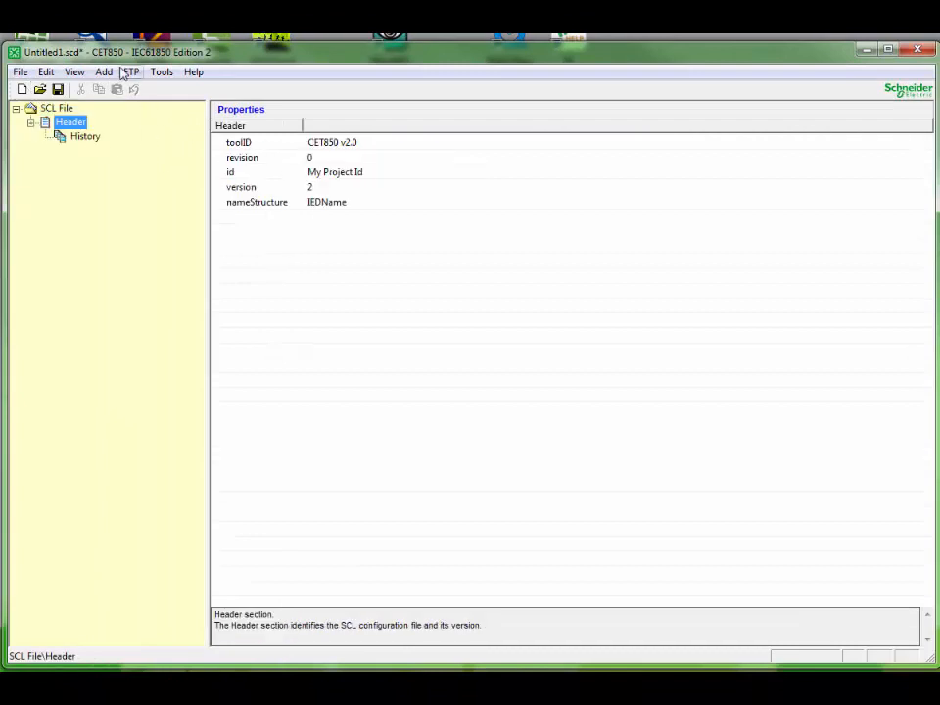
{"action": "left_click", "coordinate": [103, 71]}
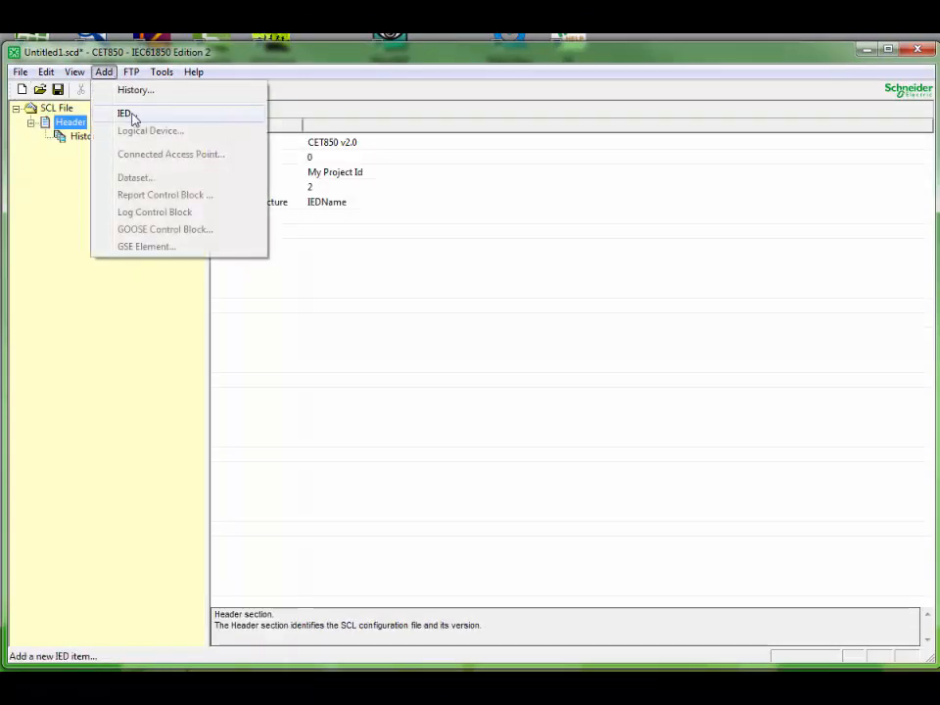
{"action": "left_click", "coordinate": [125, 113]}
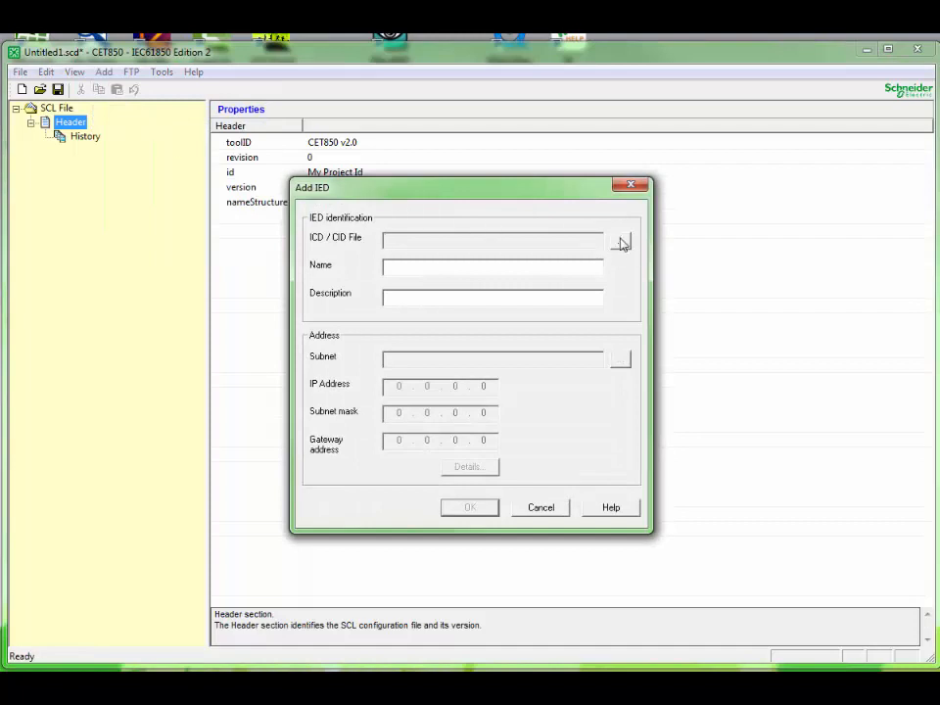
{"action": "left_click", "coordinate": [621, 242]}
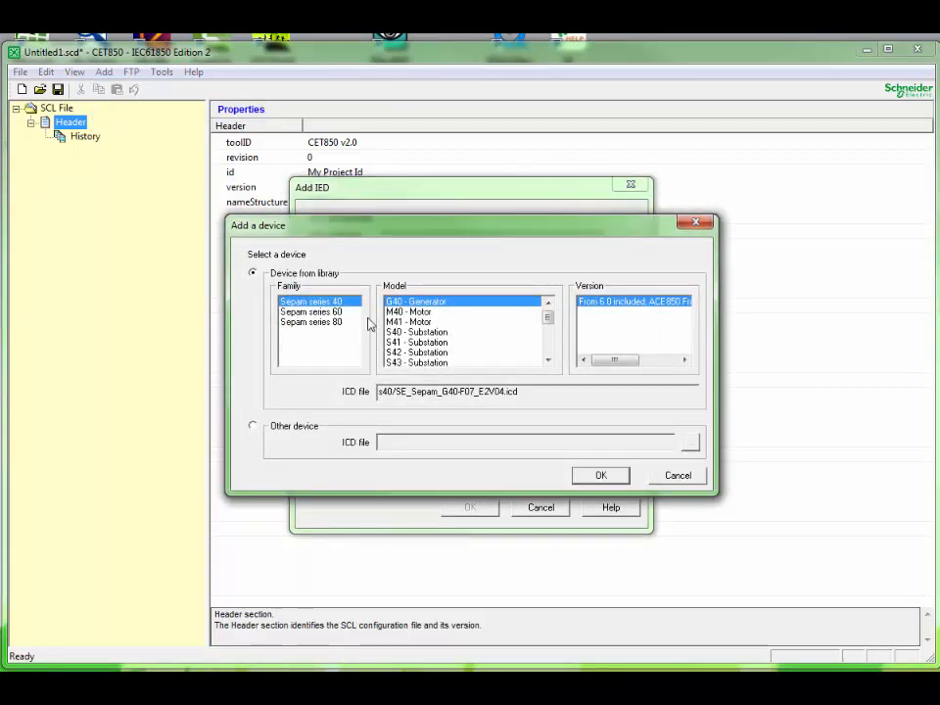
{"action": "left_click", "coordinate": [311, 322]}
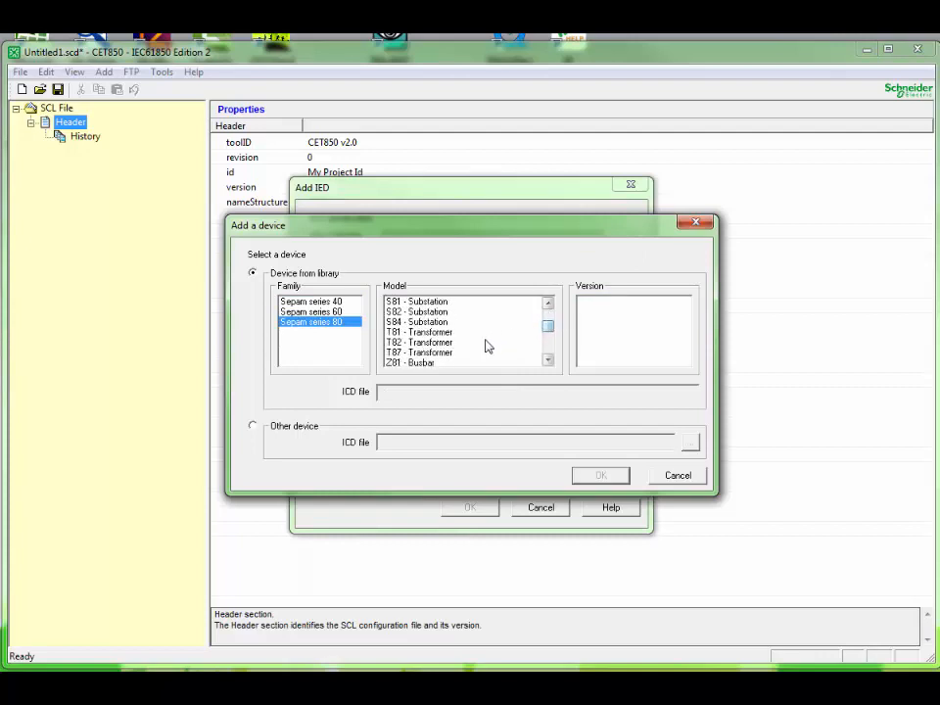
{"action": "left_click", "coordinate": [419, 352]}
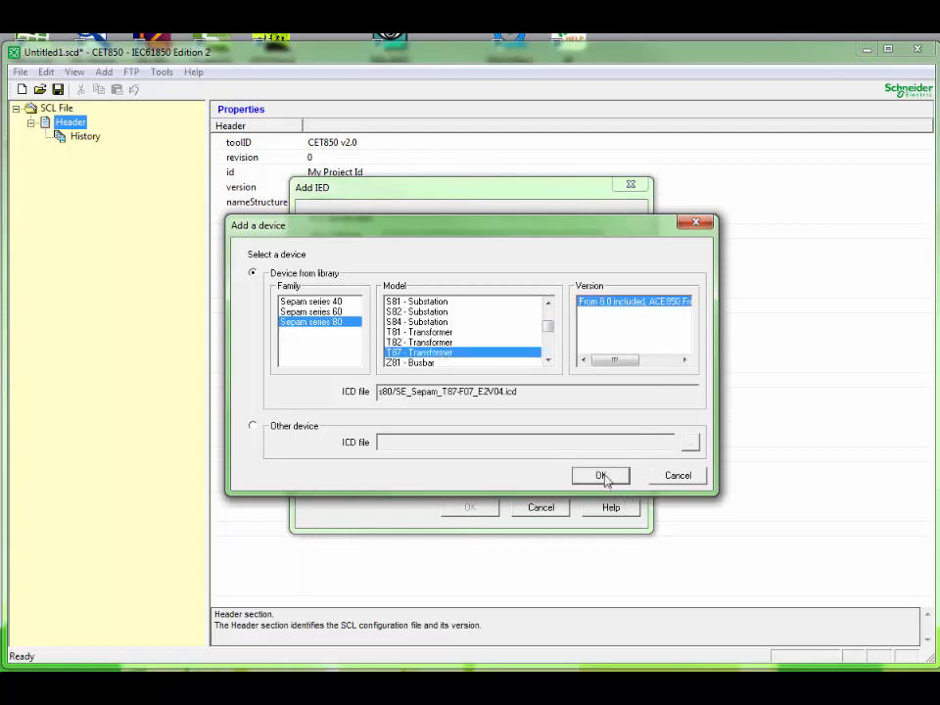
Name the IED Demo and place it on new Subnet1 at 10.4.128.87, mask 255.255.255.0
{"action": "left_click", "coordinate": [601, 476]}
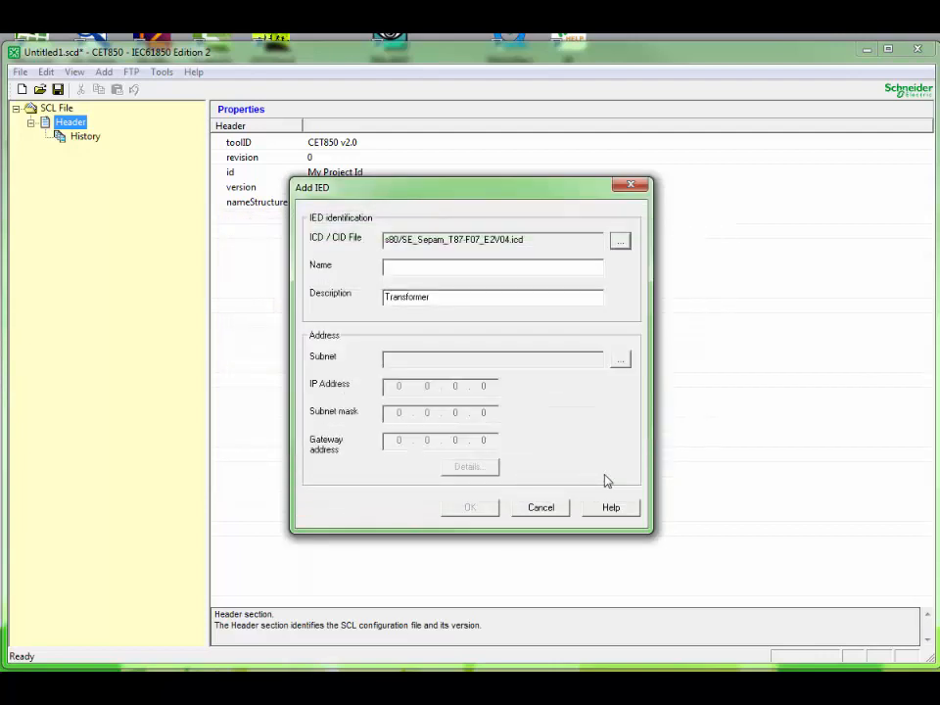
{"action": "mouse_move", "coordinate": [380, 300]}
{"action": "type", "text": " Incomer"}
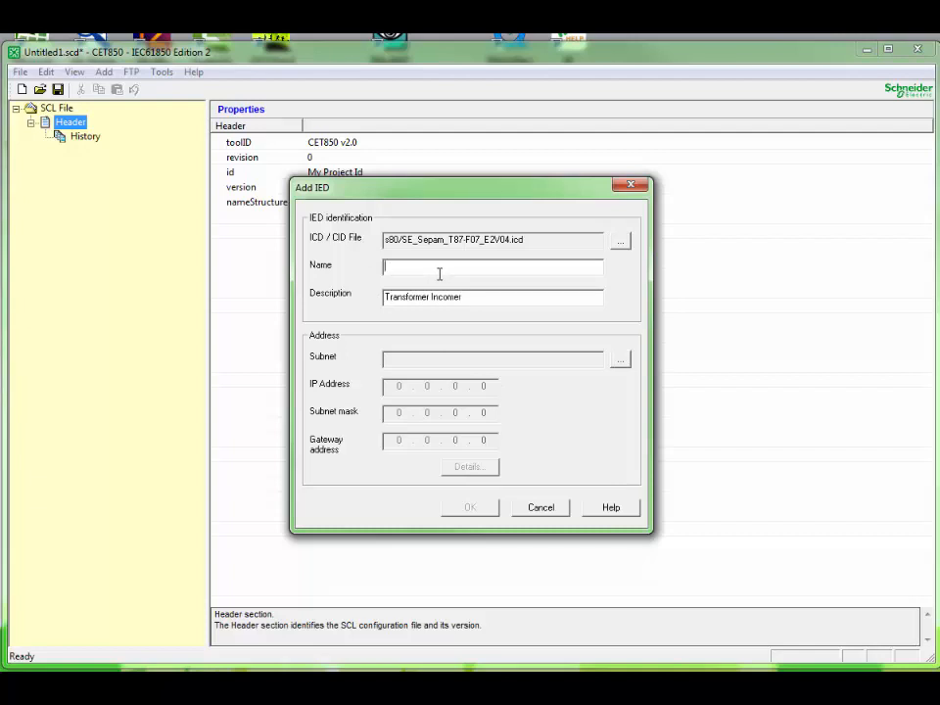
{"action": "type", "text": "Demo"}
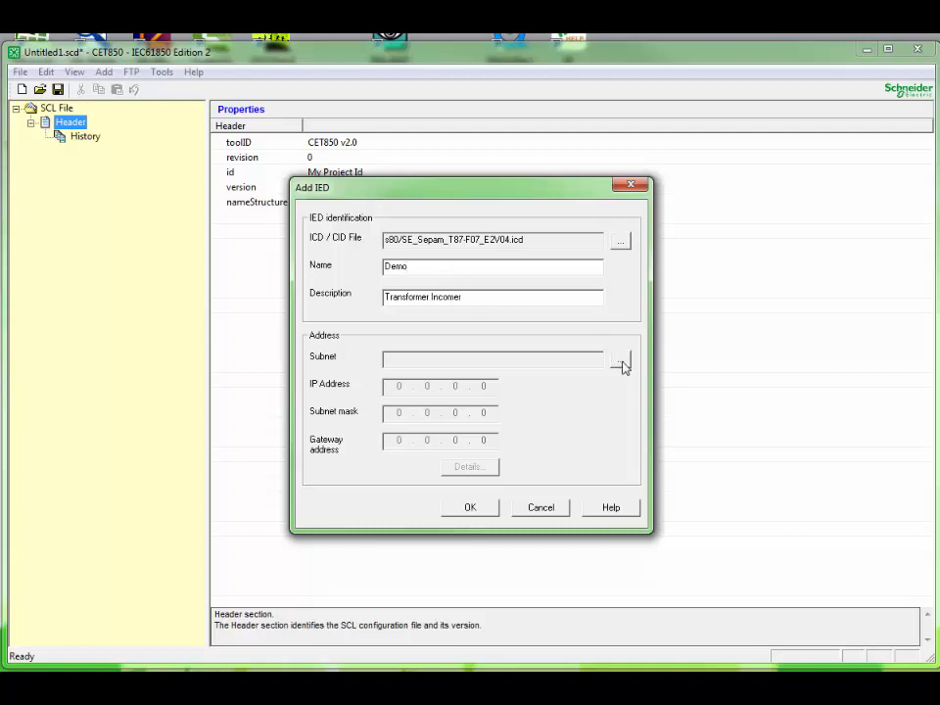
{"action": "left_click", "coordinate": [620, 356]}
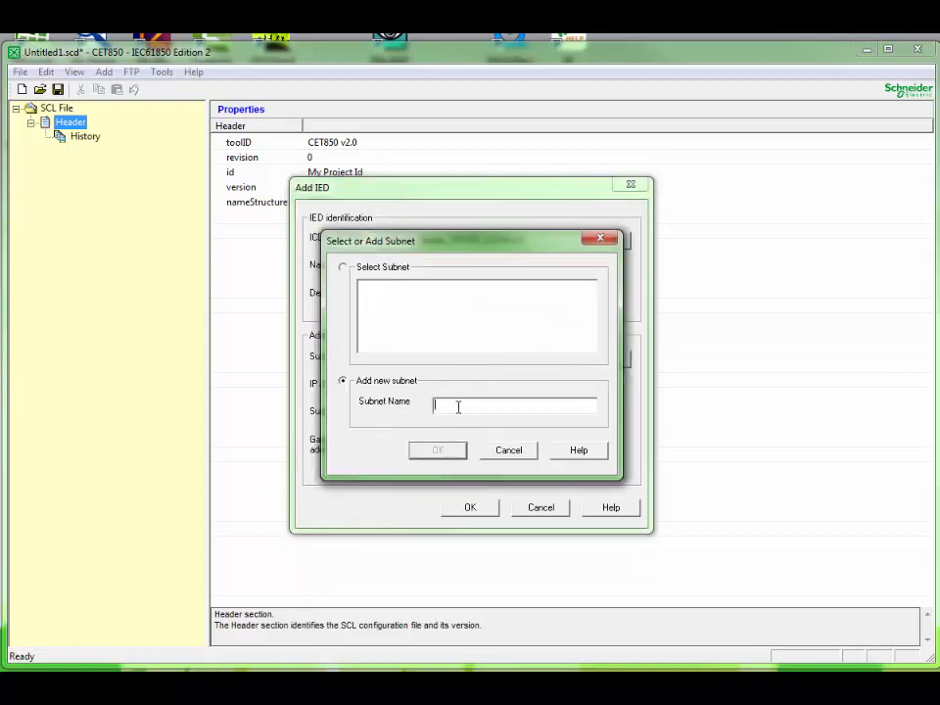
{"action": "type", "text": "Subnet1"}
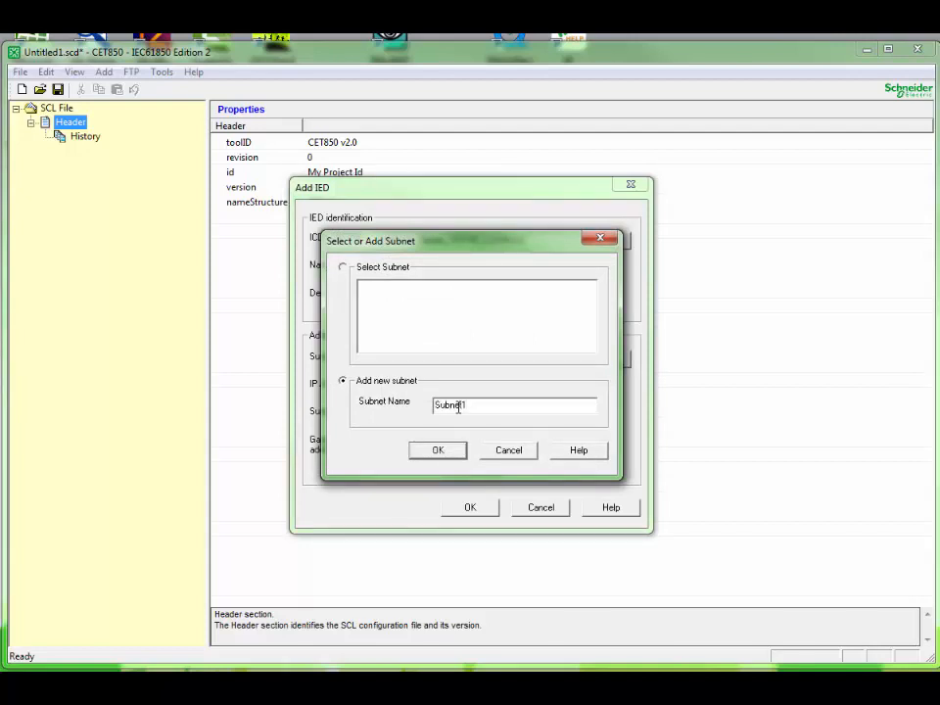
{"action": "left_click", "coordinate": [438, 450]}
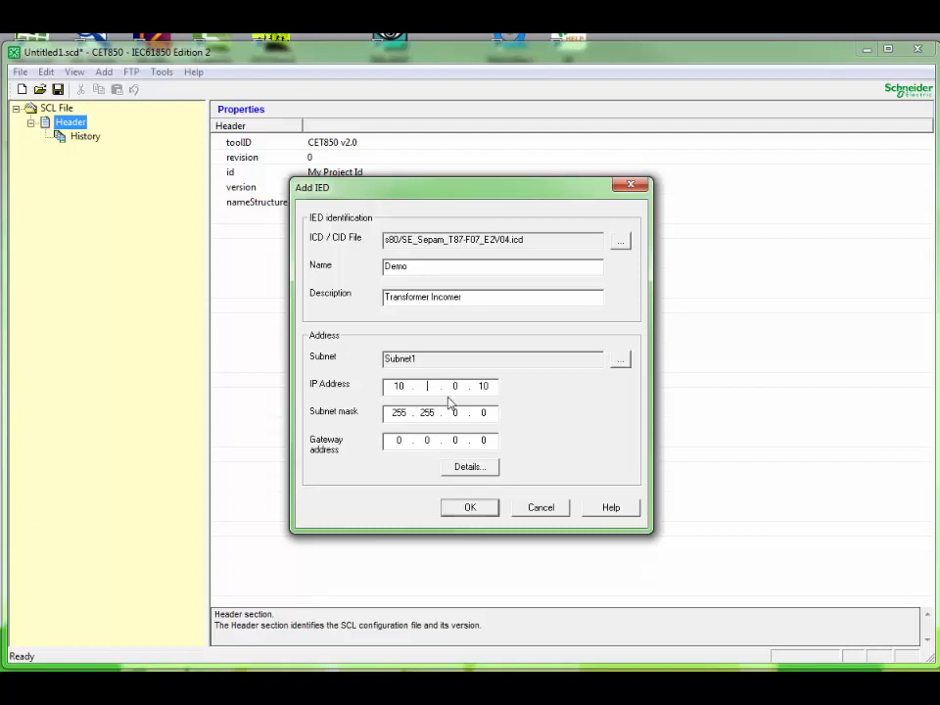
{"action": "type", "text": "4"}
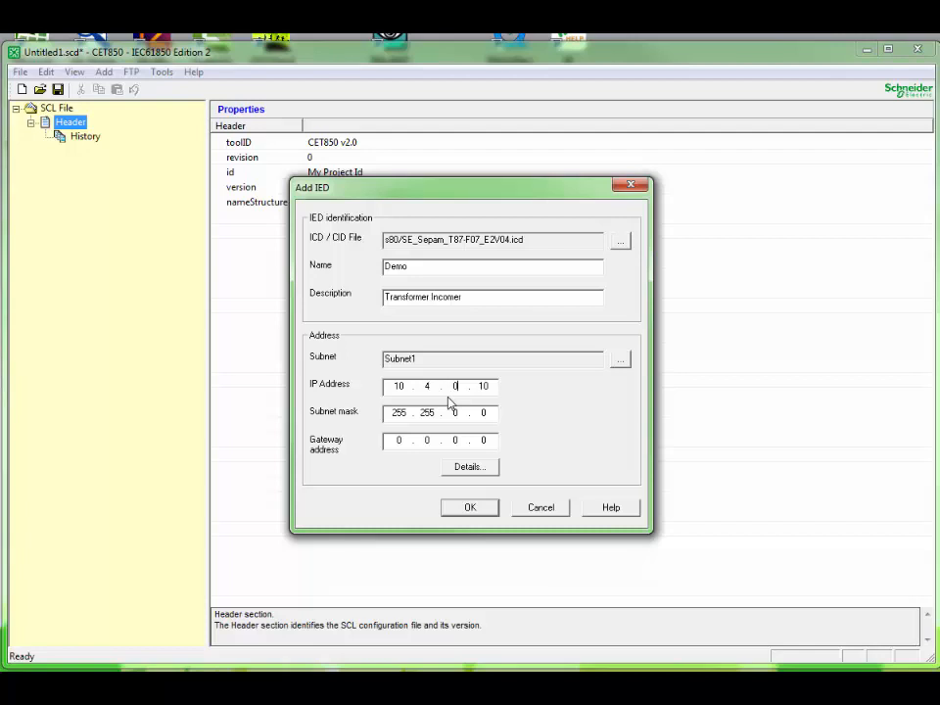
{"action": "type", "text": "128"}
{"action": "left_click", "coordinate": [440, 412]}
{"action": "type", "text": "255."}
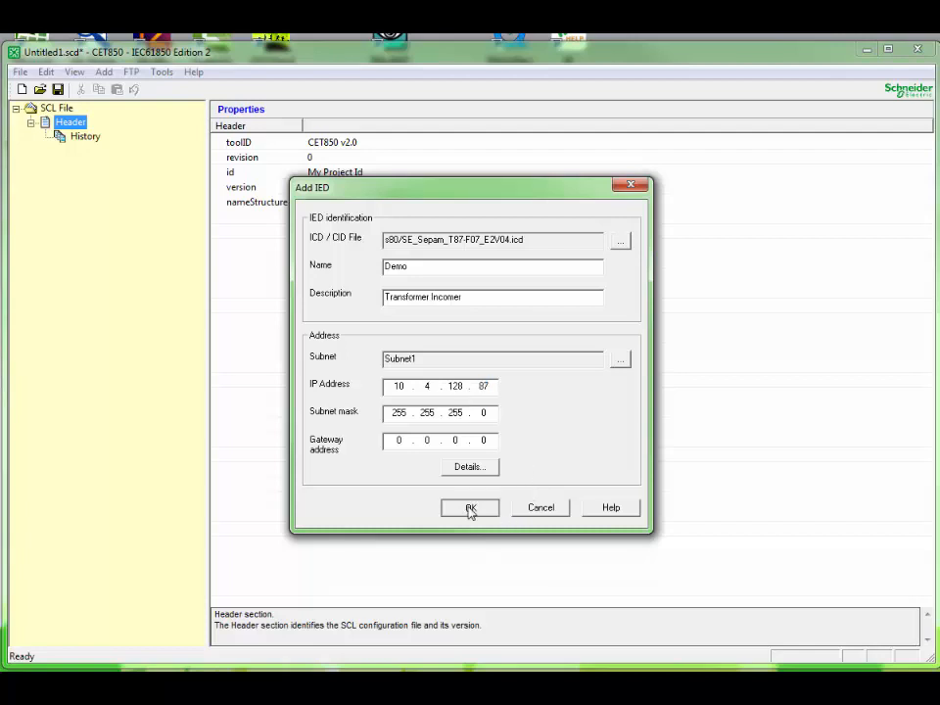
Add the Demo IED and show its entry under Subnet1 in Communication
{"action": "left_click", "coordinate": [469, 507]}
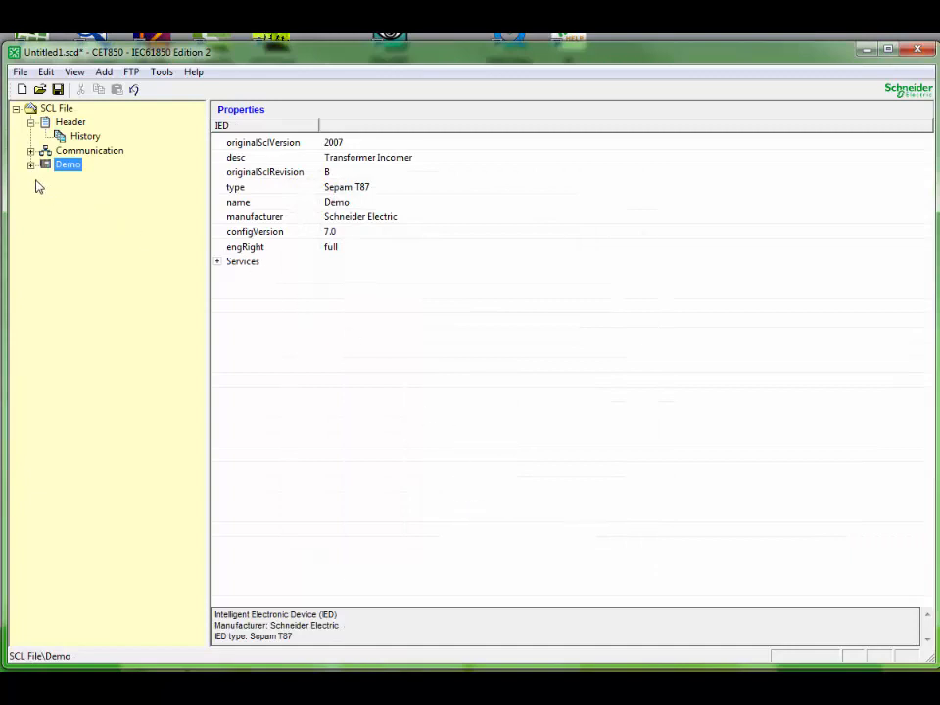
{"action": "left_click", "coordinate": [31, 164]}
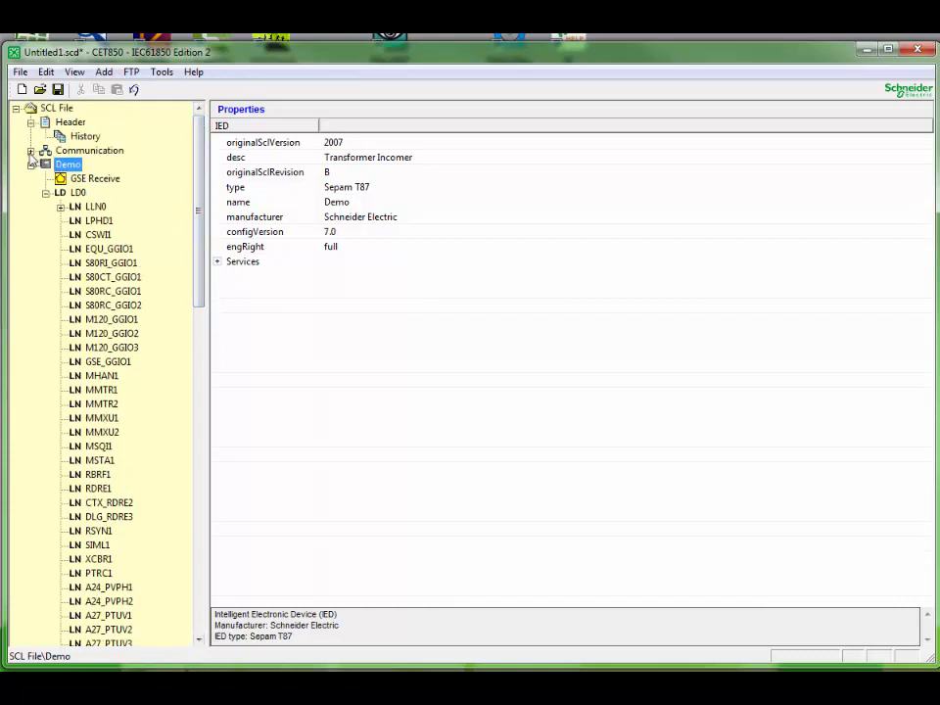
{"action": "left_click", "coordinate": [32, 150]}
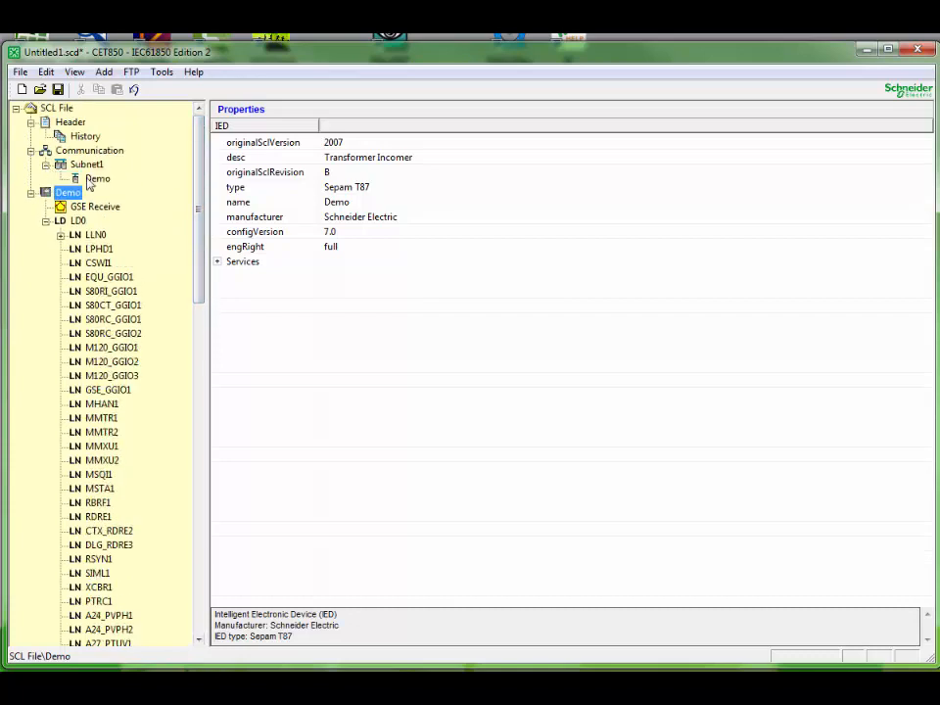
{"action": "left_click", "coordinate": [97, 178]}
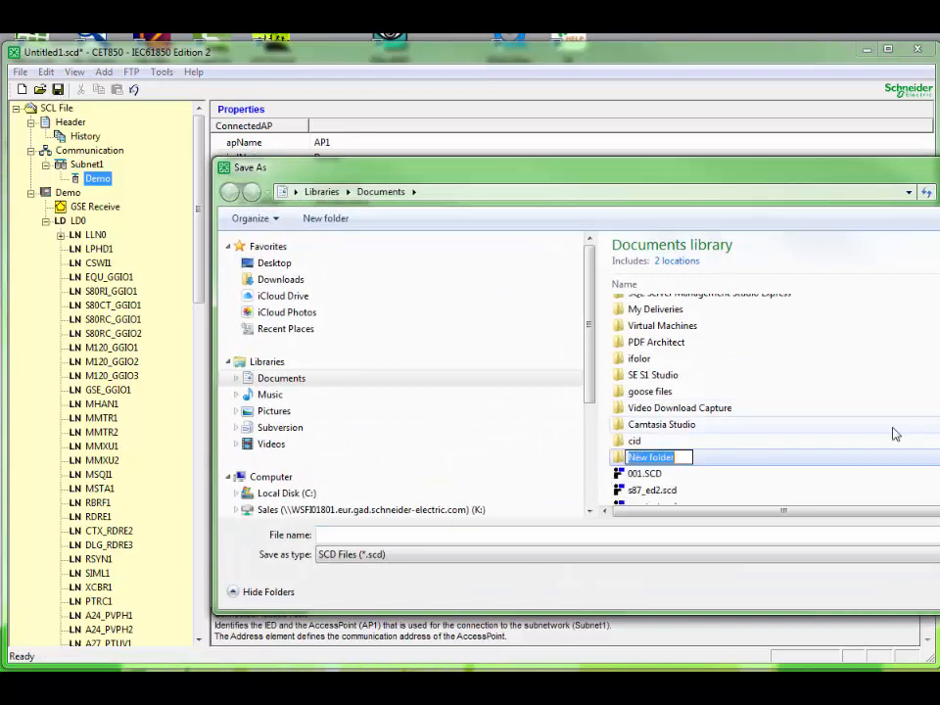
Name the new folder and save the .scd file into it
{"action": "type", "text": "SEPA"}
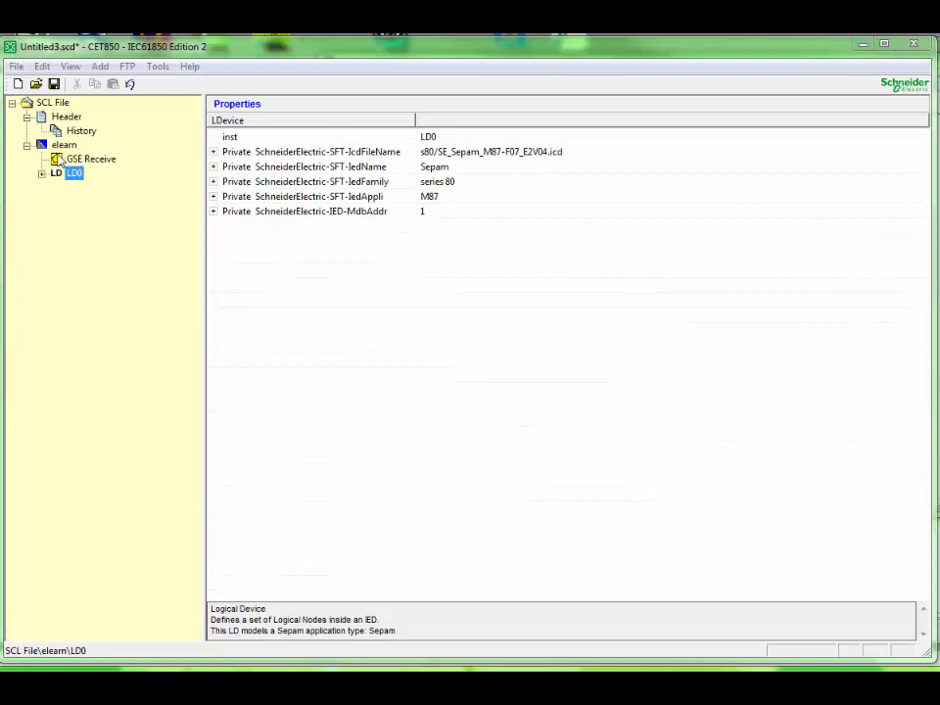
Expand LD0 and LLN0 and view the BasicGseDs dataset members
{"action": "left_click", "coordinate": [47, 172]}
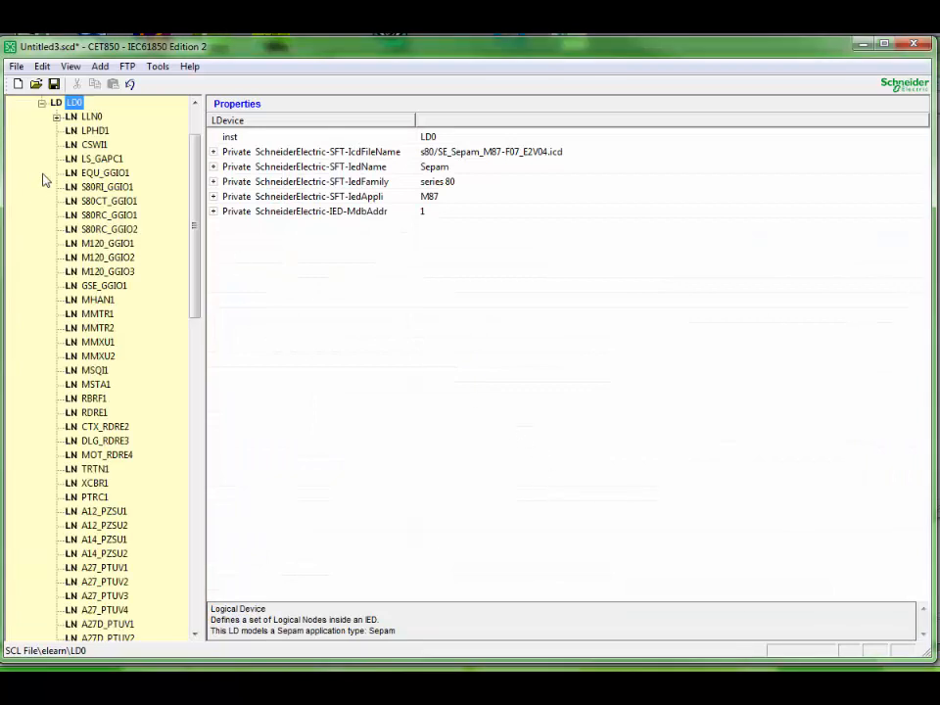
{"action": "left_click", "coordinate": [60, 117]}
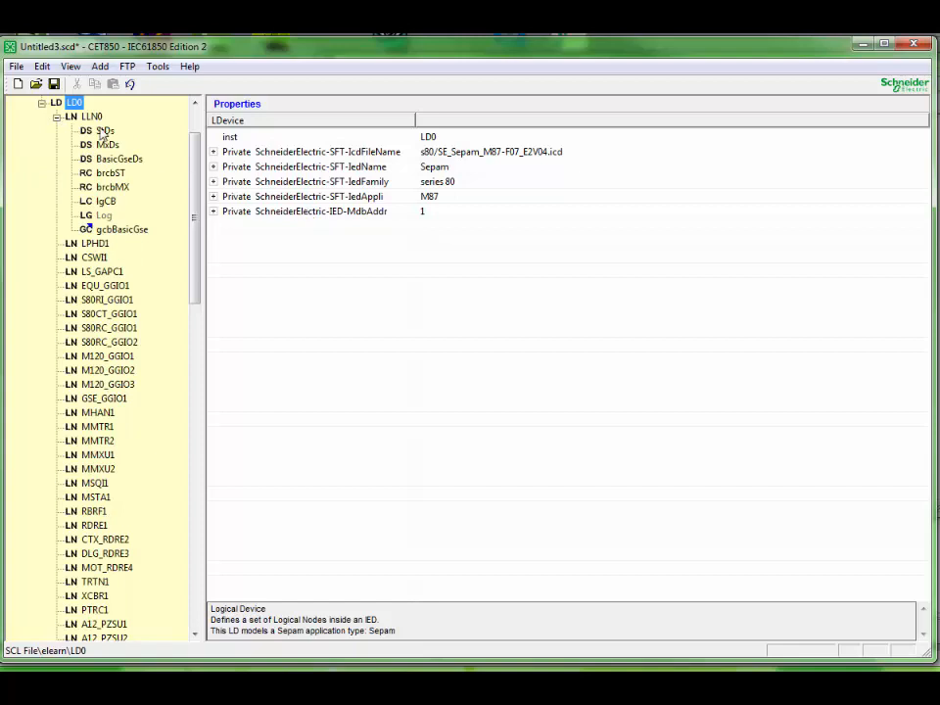
{"action": "left_click", "coordinate": [102, 144]}
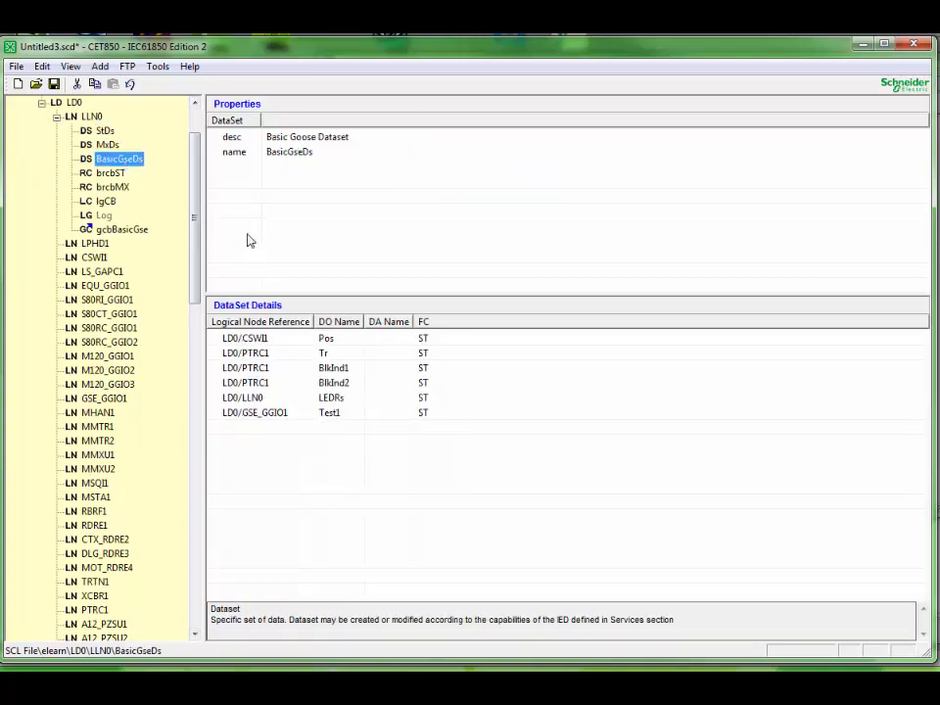
Review report blocks brcbST and brcbMX and GOOSE block gcbBasicGse, then show LLN0
{"action": "left_click", "coordinate": [110, 172]}
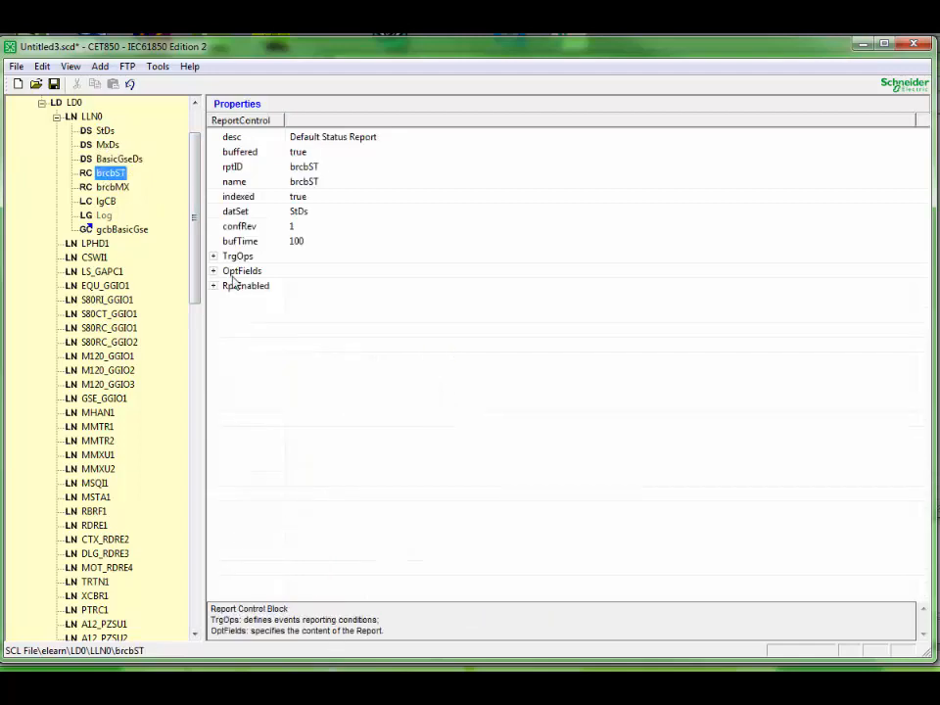
{"action": "left_click", "coordinate": [111, 188]}
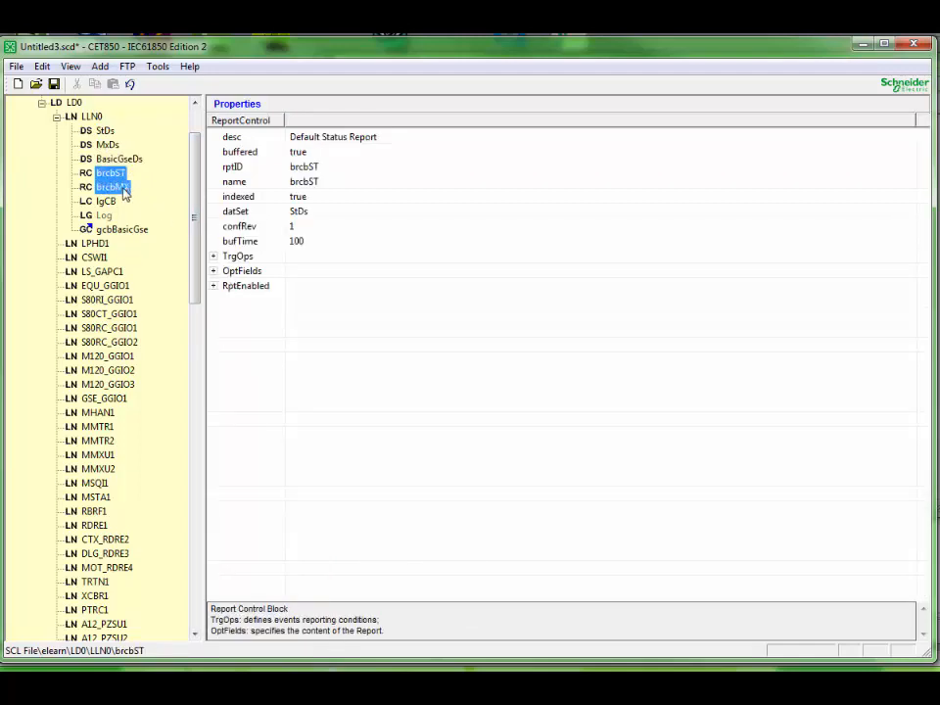
{"action": "left_click", "coordinate": [111, 186]}
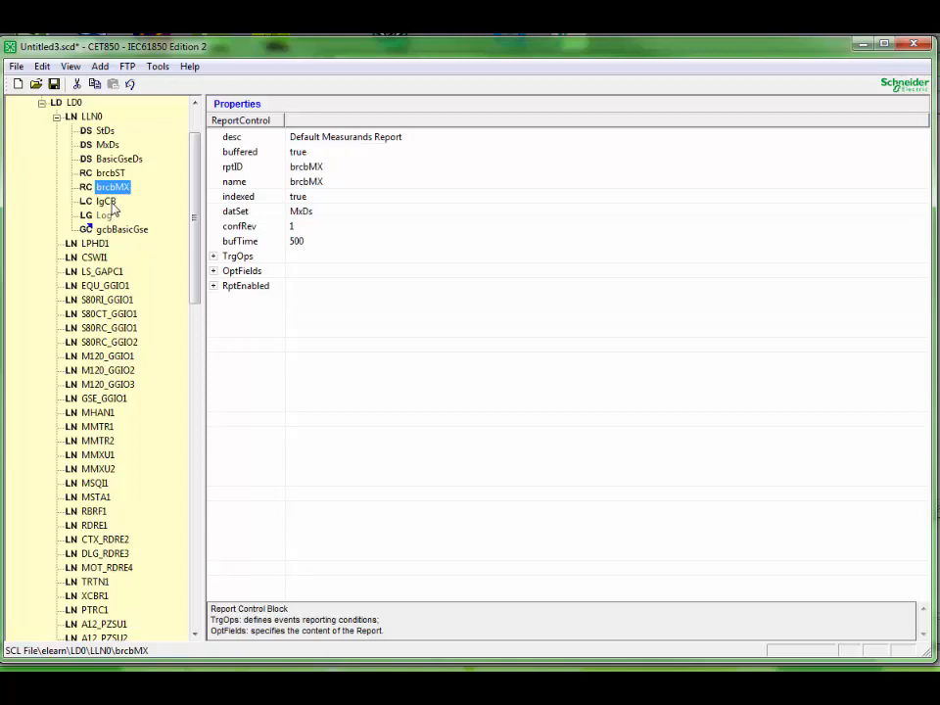
{"action": "left_click", "coordinate": [106, 201]}
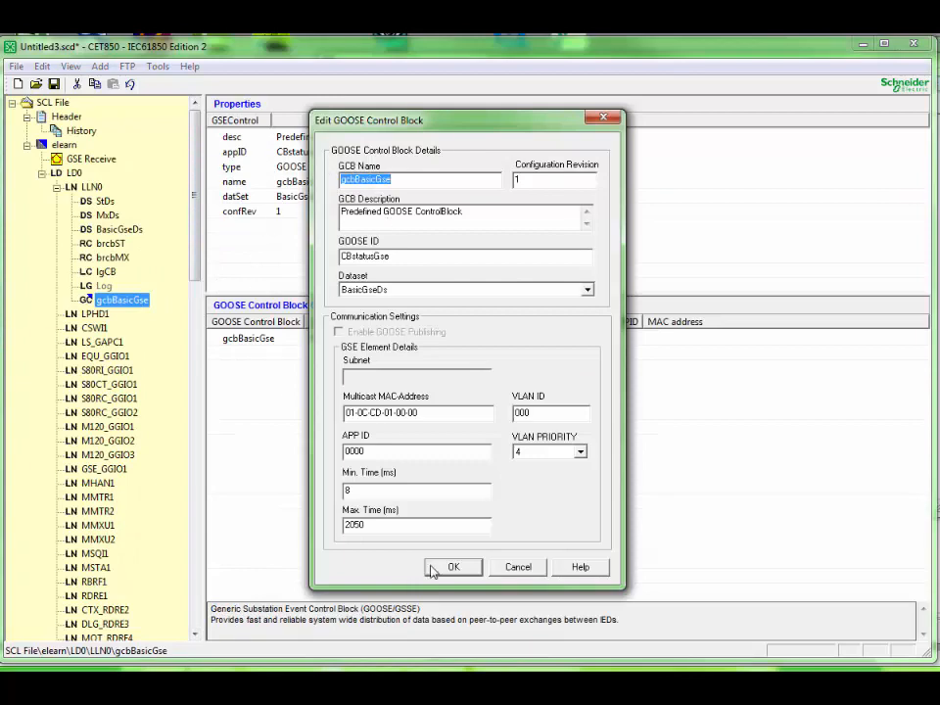
{"action": "left_click", "coordinate": [454, 567]}
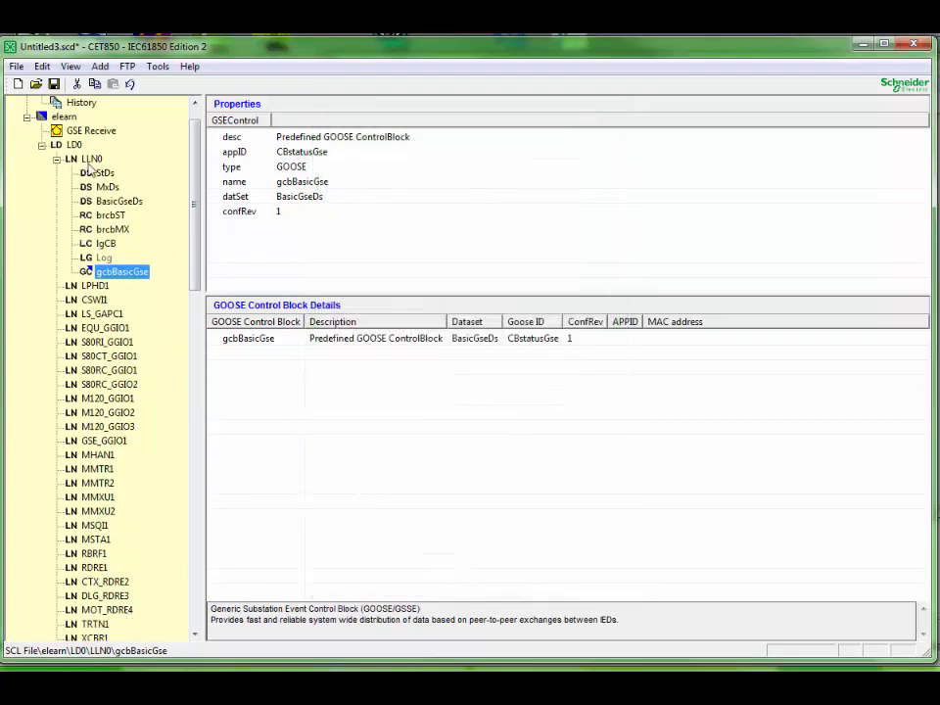
{"action": "left_click", "coordinate": [93, 159]}
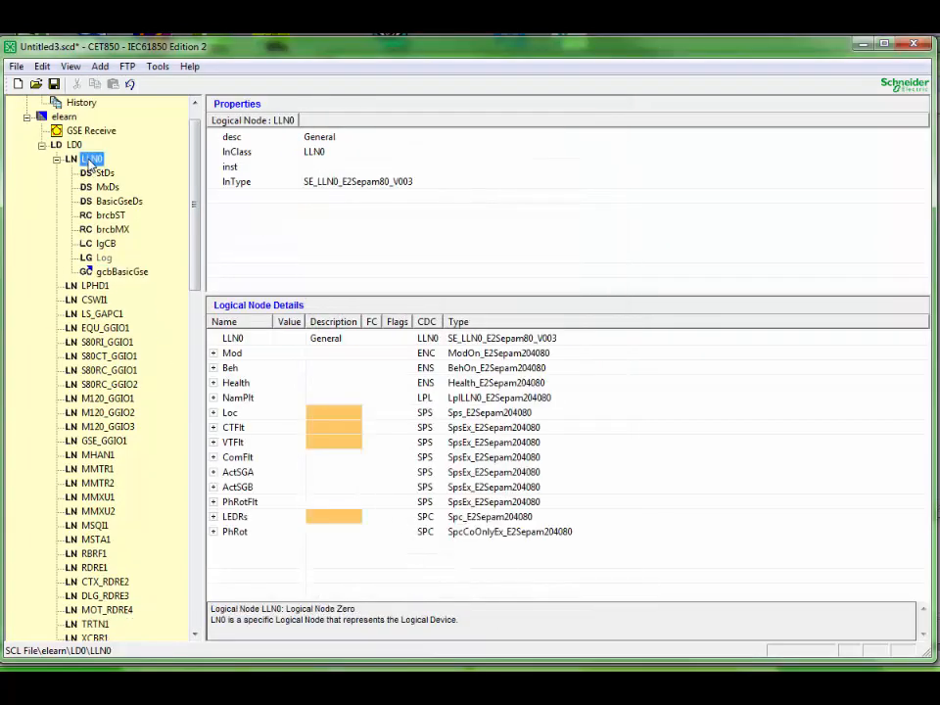
Create dataset DSG1 described 'goose dataset example' with member M120_GGIO1 Ind01 stVal
{"action": "right_click", "coordinate": [91, 159]}
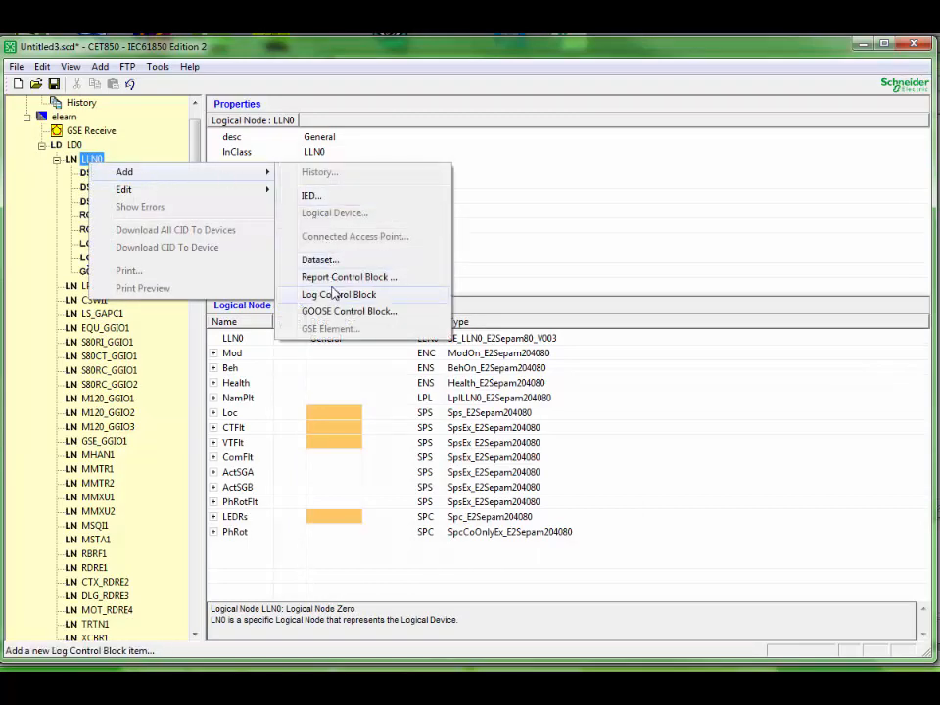
{"action": "left_click", "coordinate": [320, 260]}
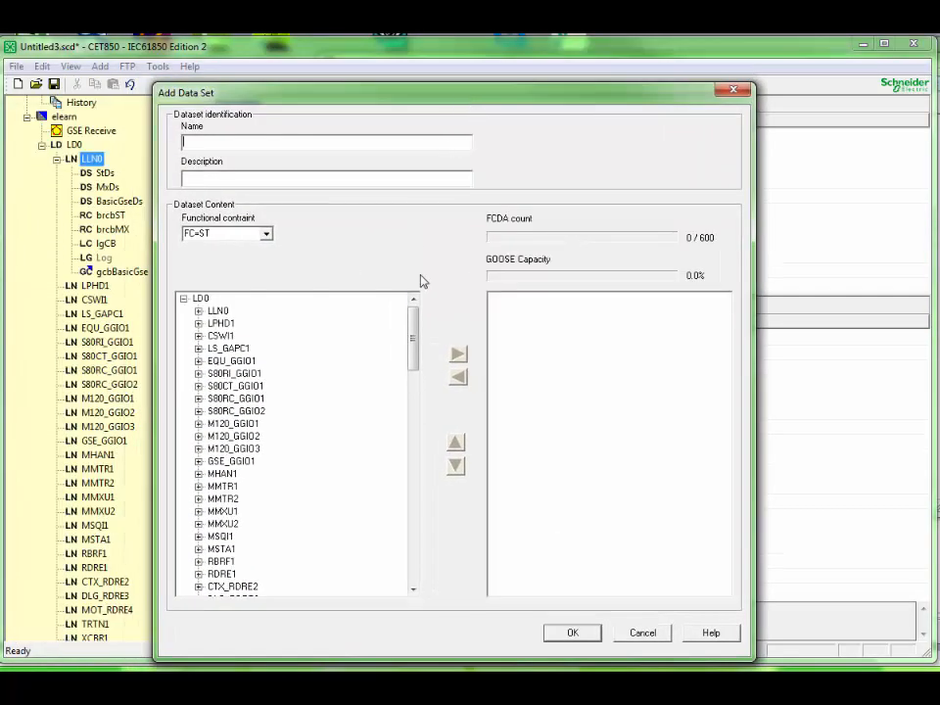
{"action": "type", "text": "DS"}
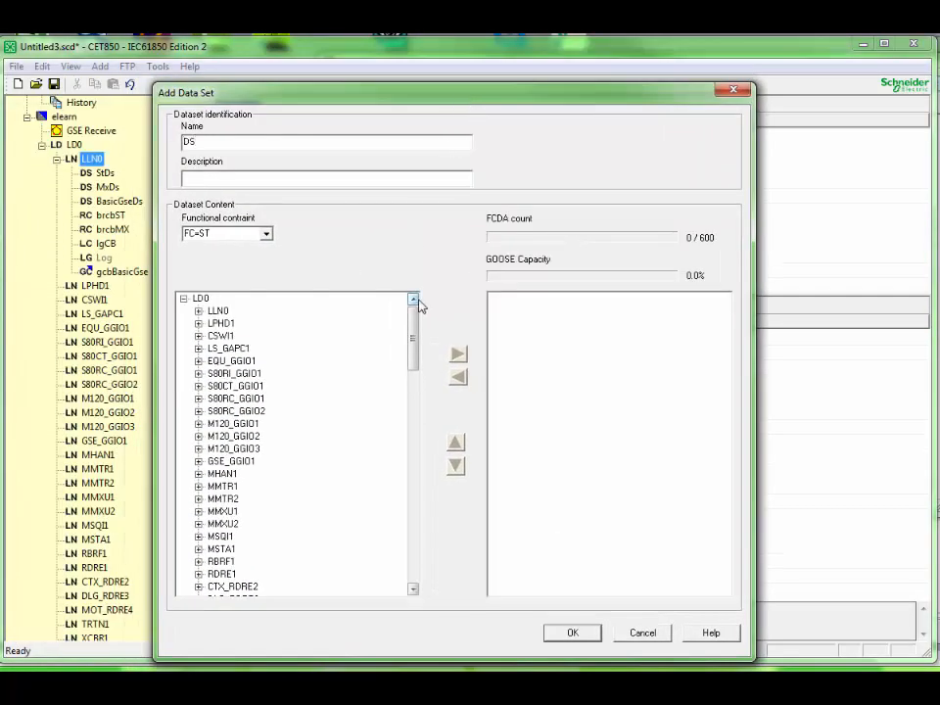
{"action": "type", "text": "goose ds"}
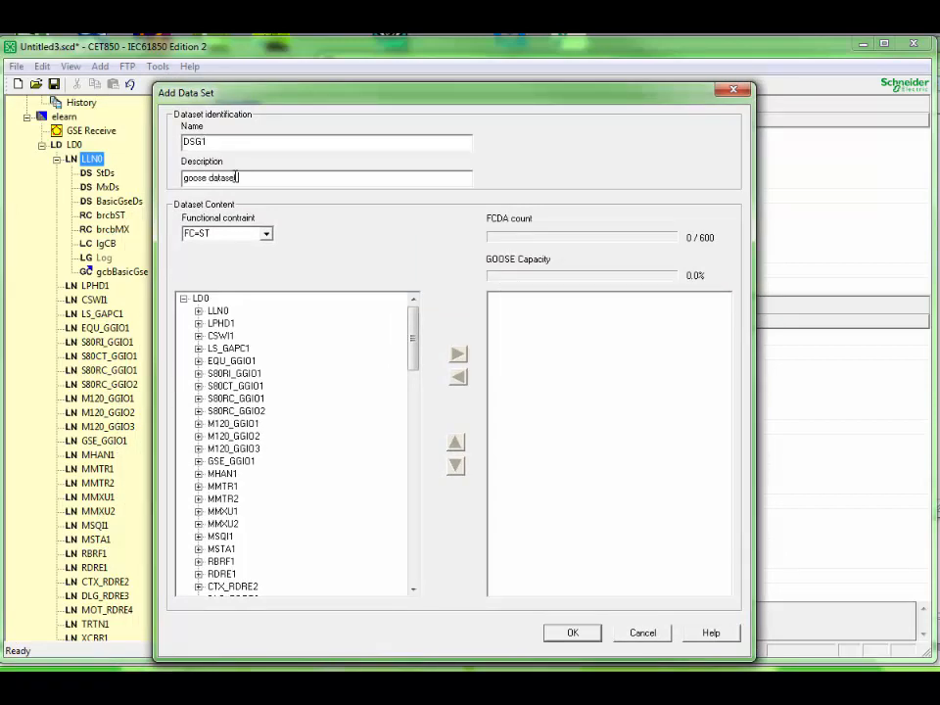
{"action": "type", "text": "_example"}
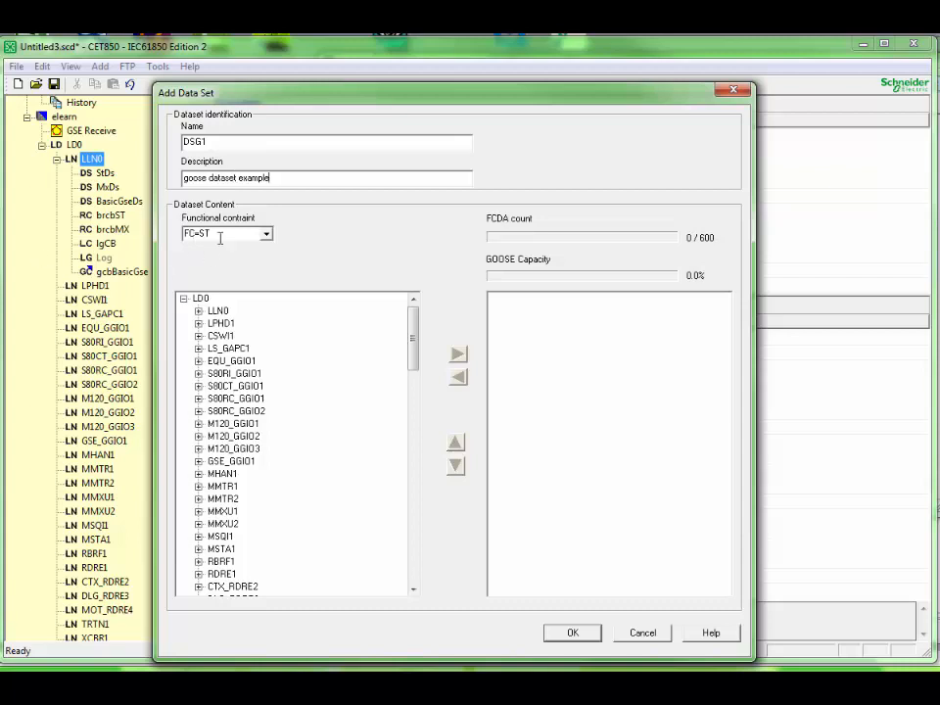
{"action": "left_click", "coordinate": [265, 234]}
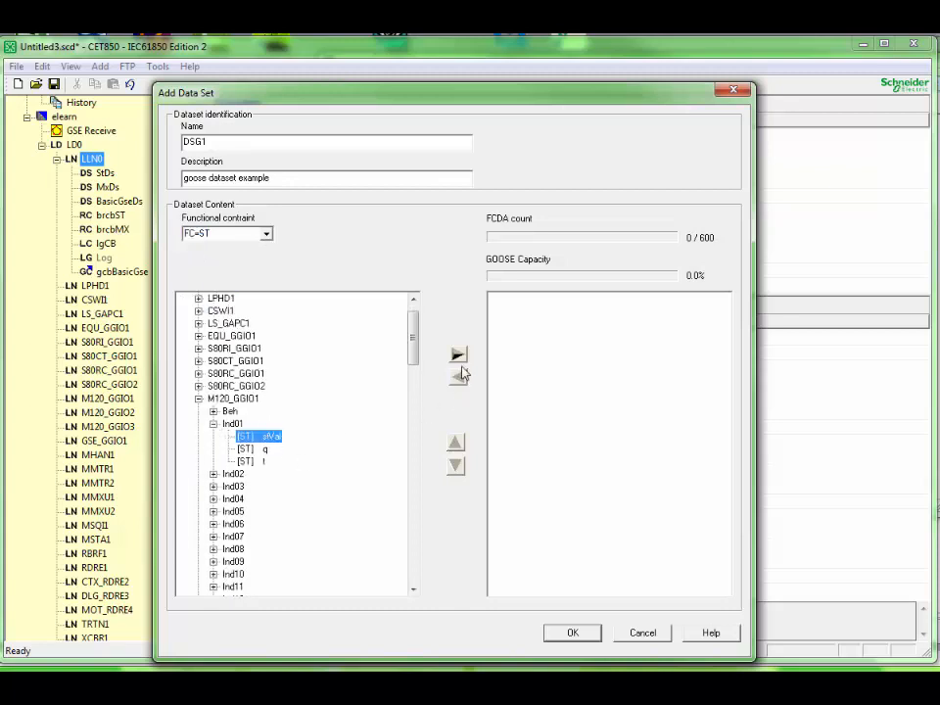
{"action": "left_click", "coordinate": [457, 356]}
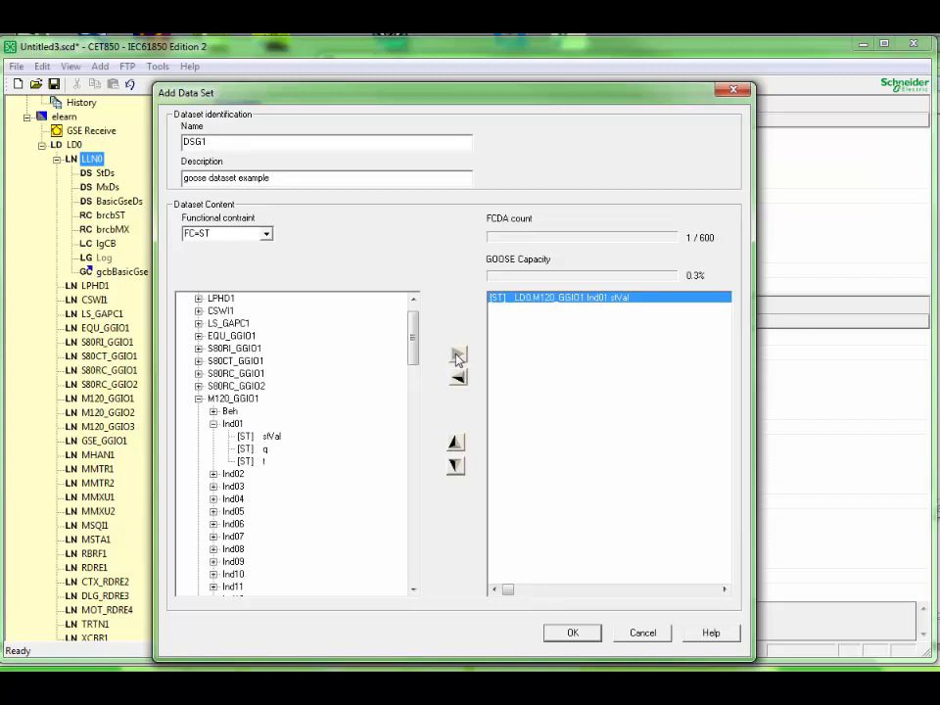
{"action": "mouse_move", "coordinate": [573, 642]}
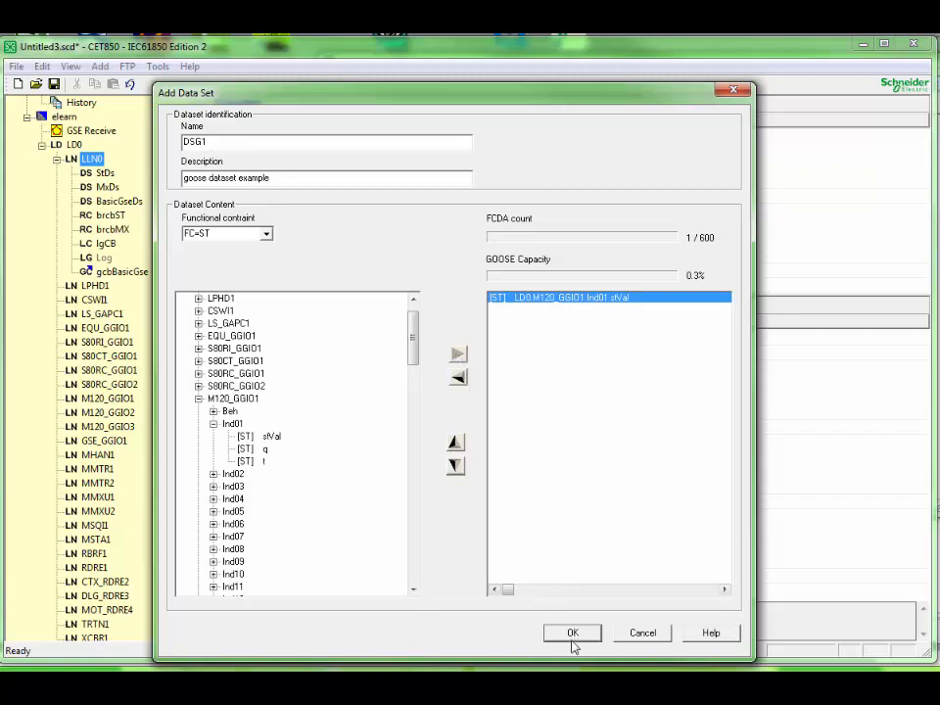
Confirm the DSG1 dataset and bring up LLN0's add options again
{"action": "left_click", "coordinate": [572, 633]}
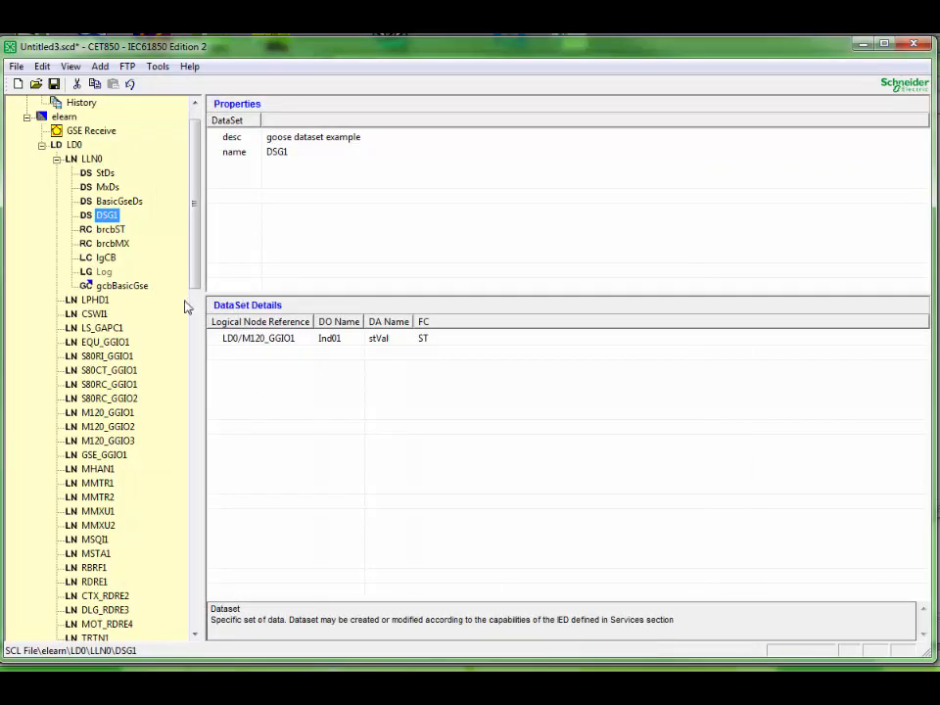
{"action": "mouse_move", "coordinate": [127, 154]}
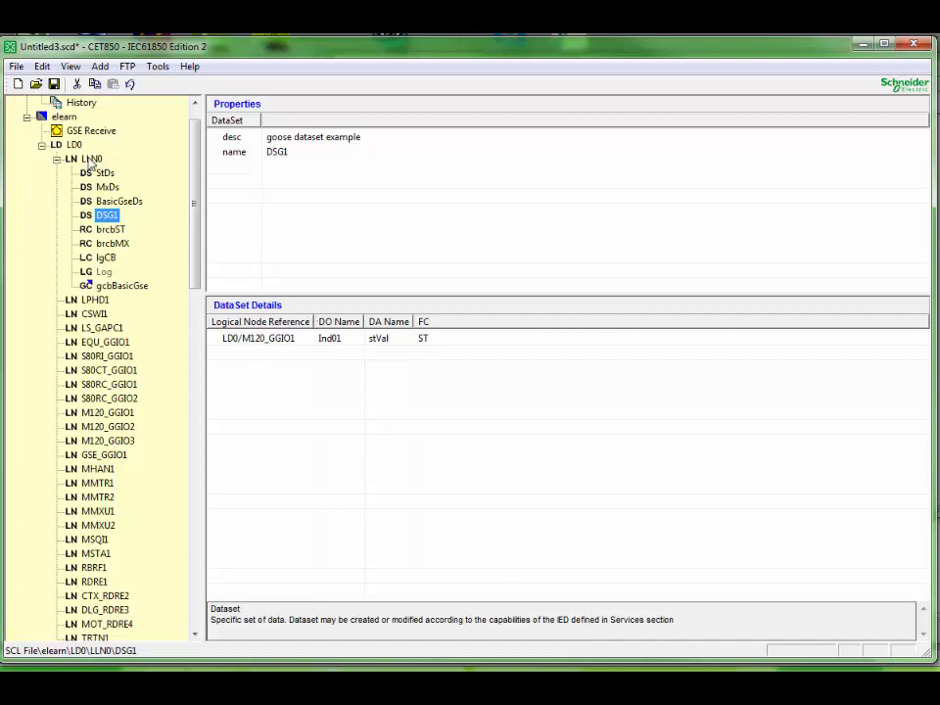
{"action": "right_click", "coordinate": [92, 159]}
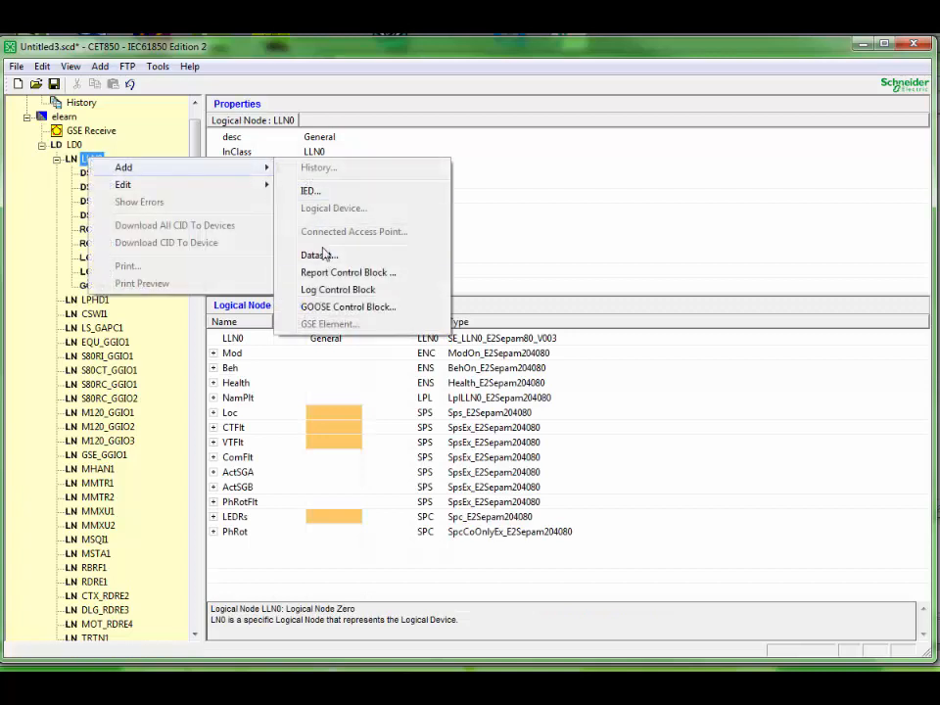
{"action": "mouse_move", "coordinate": [347, 307]}
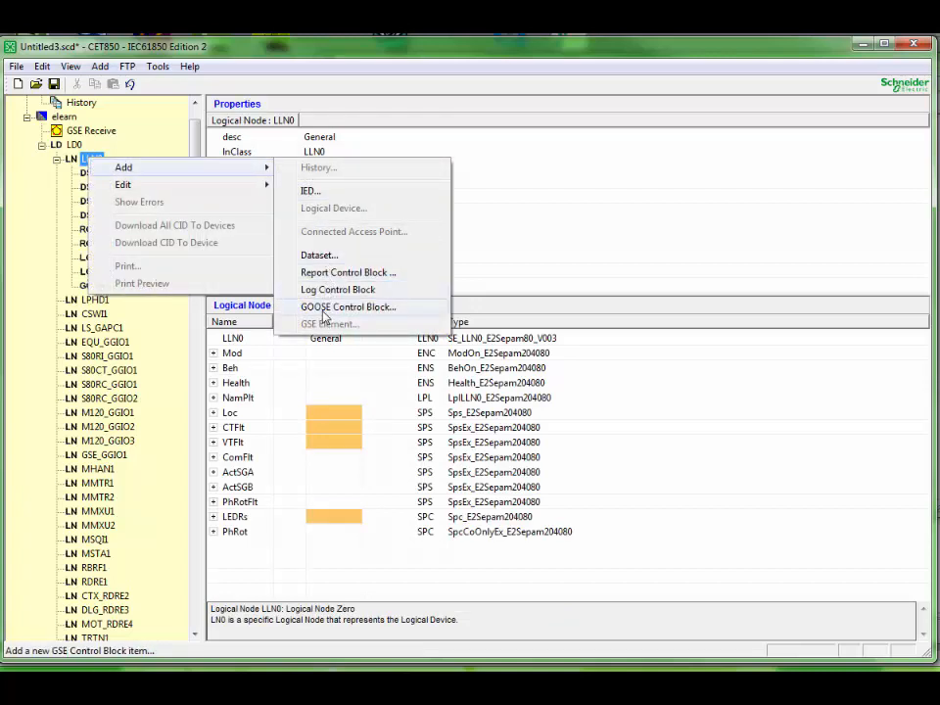
Create GOOSE control block GCB1 publishing dataset DSG1, with GOOSE publishing enabled
{"action": "left_click", "coordinate": [348, 307]}
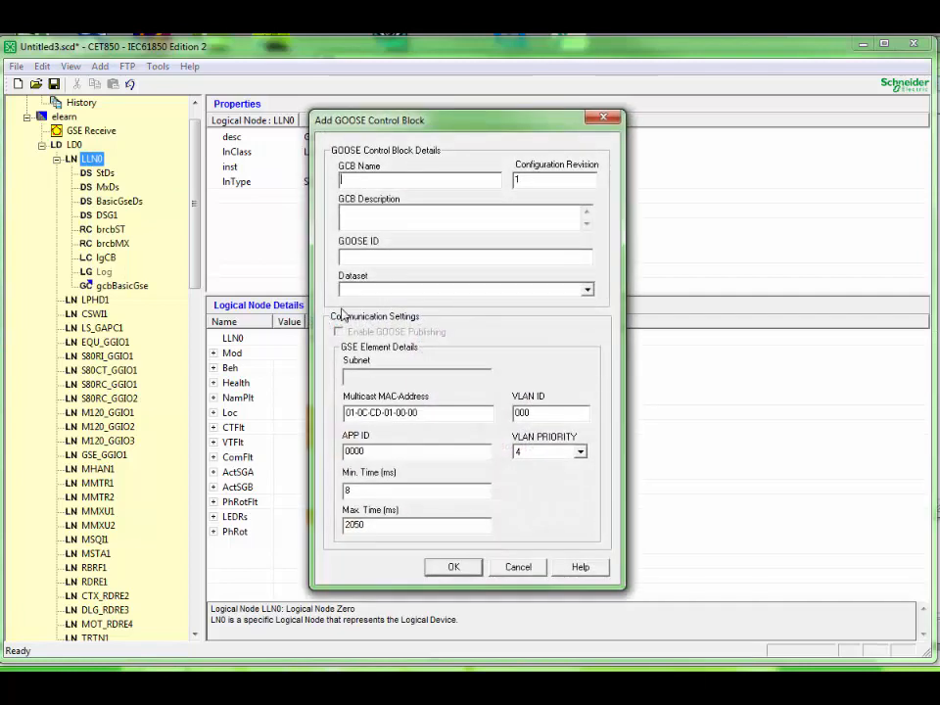
{"action": "type", "text": "GCB1"}
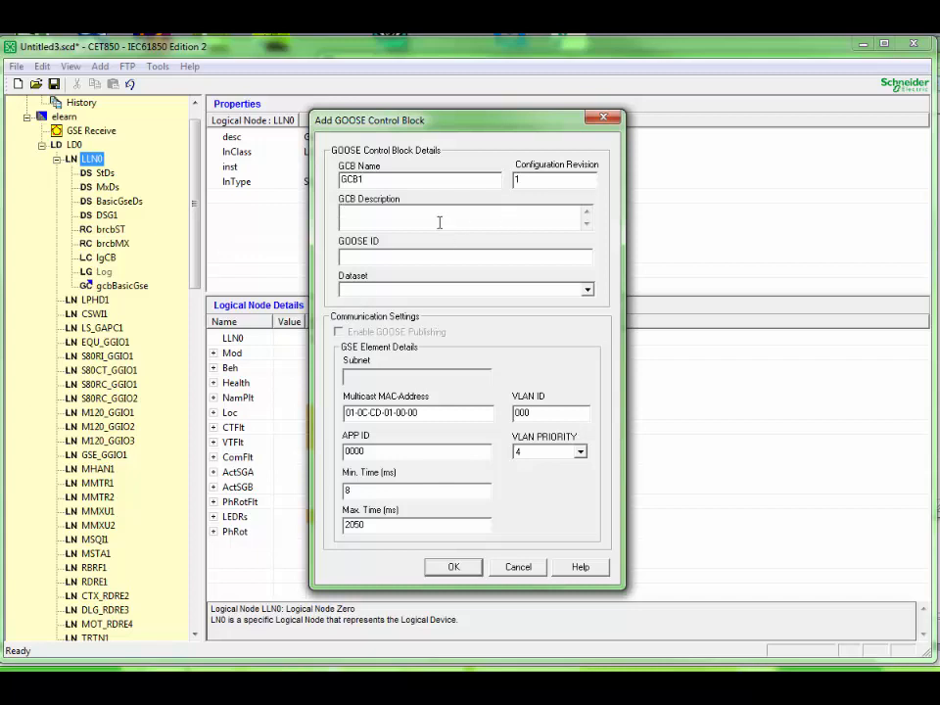
{"action": "left_click", "coordinate": [587, 289]}
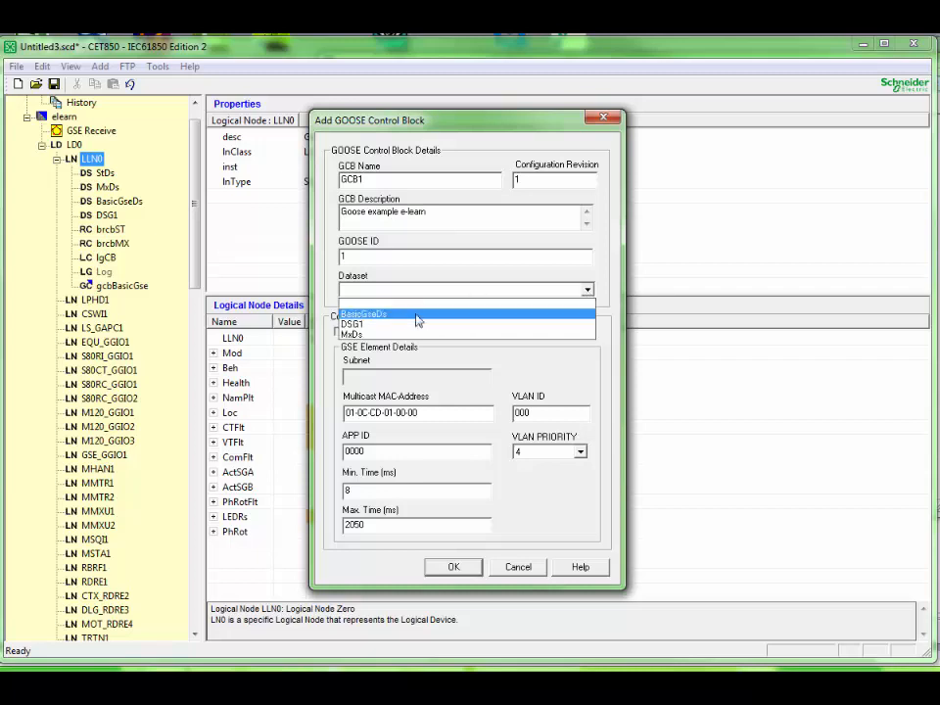
{"action": "left_click", "coordinate": [352, 325]}
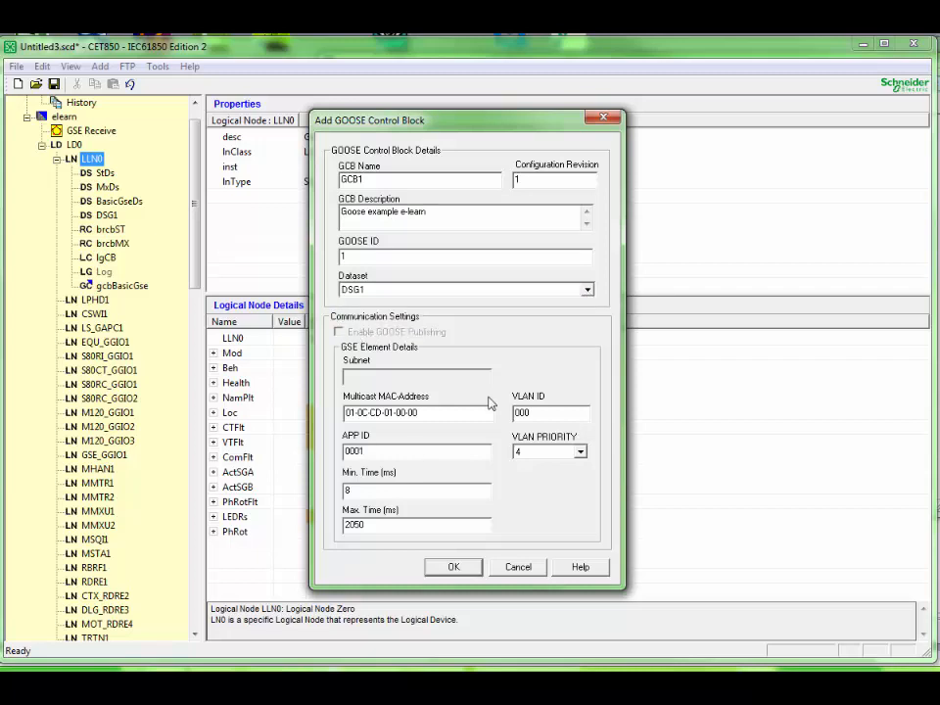
{"action": "left_click", "coordinate": [454, 567]}
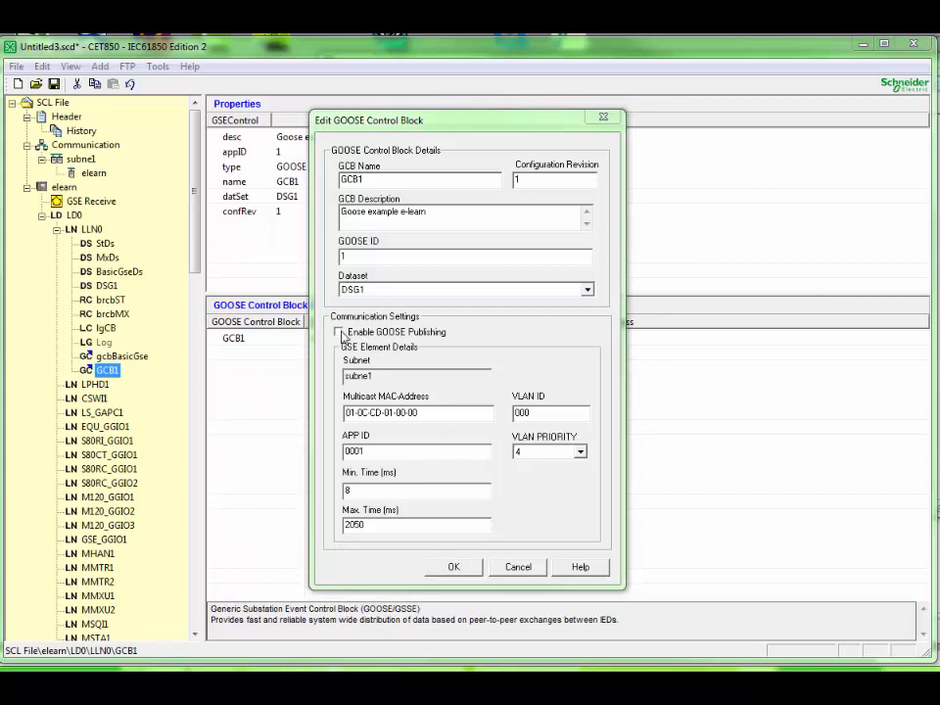
{"action": "left_click", "coordinate": [340, 332]}
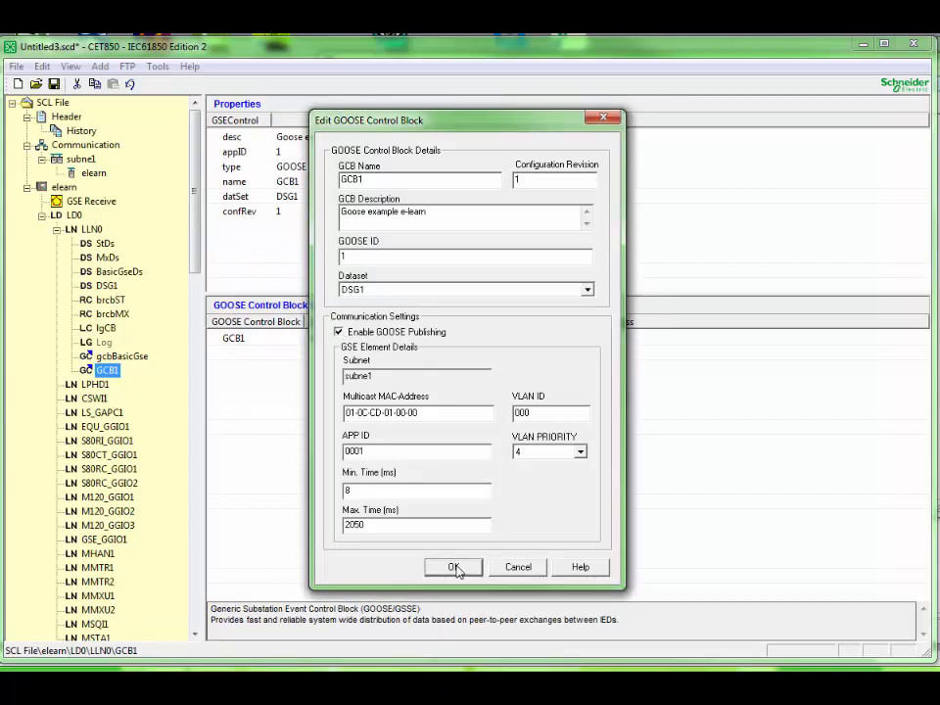
{"action": "left_click", "coordinate": [453, 568]}
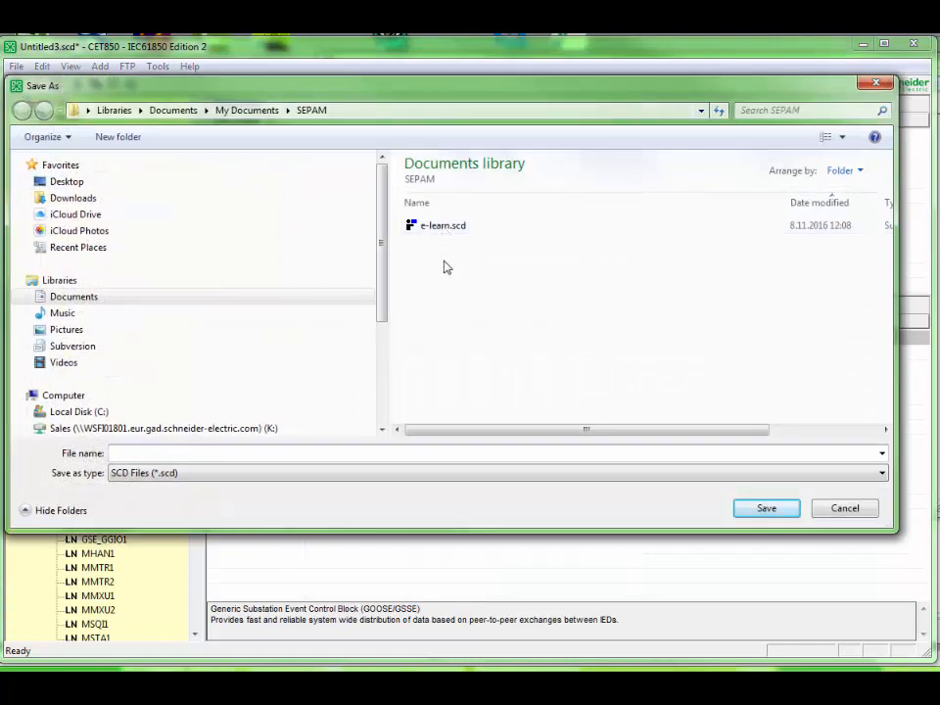
Save as e-learn.scd and build all CID files, acknowledging the success message
{"action": "left_click", "coordinate": [22, 66]}
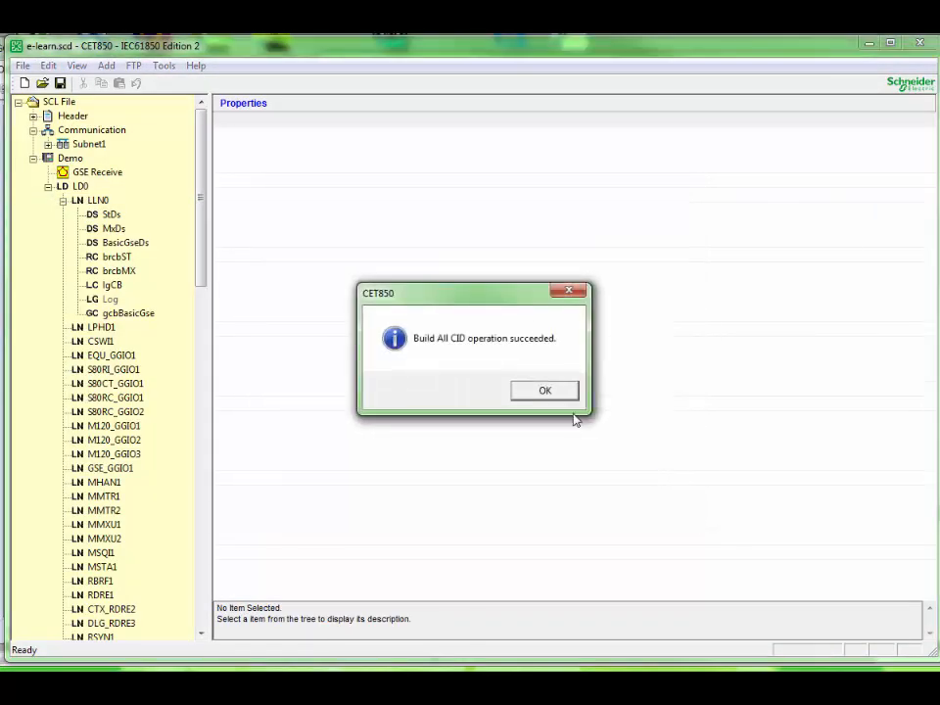
{"action": "left_click", "coordinate": [544, 390]}
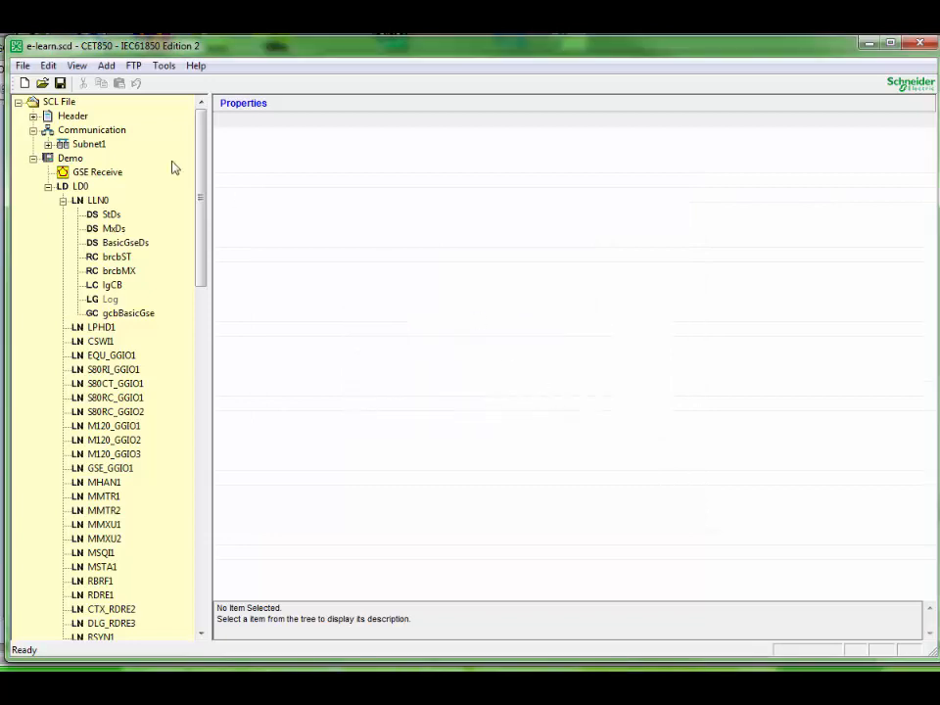
Send the existing Demo.cid over FTP to 10.4.128.87 without rebuilding, confirming success
{"action": "left_click", "coordinate": [133, 66]}
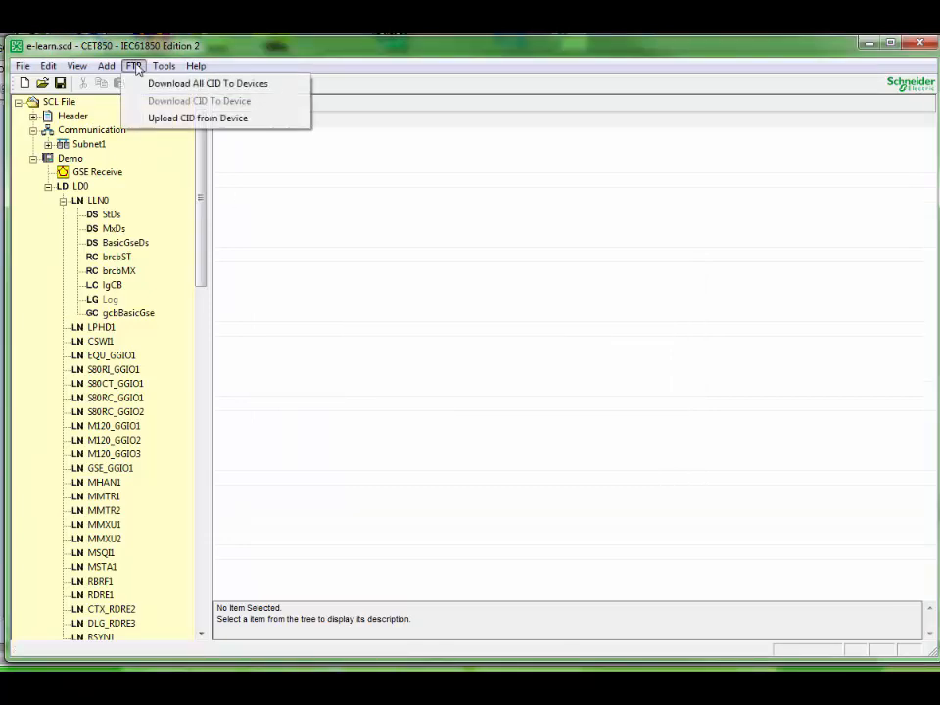
{"action": "mouse_move", "coordinate": [208, 84]}
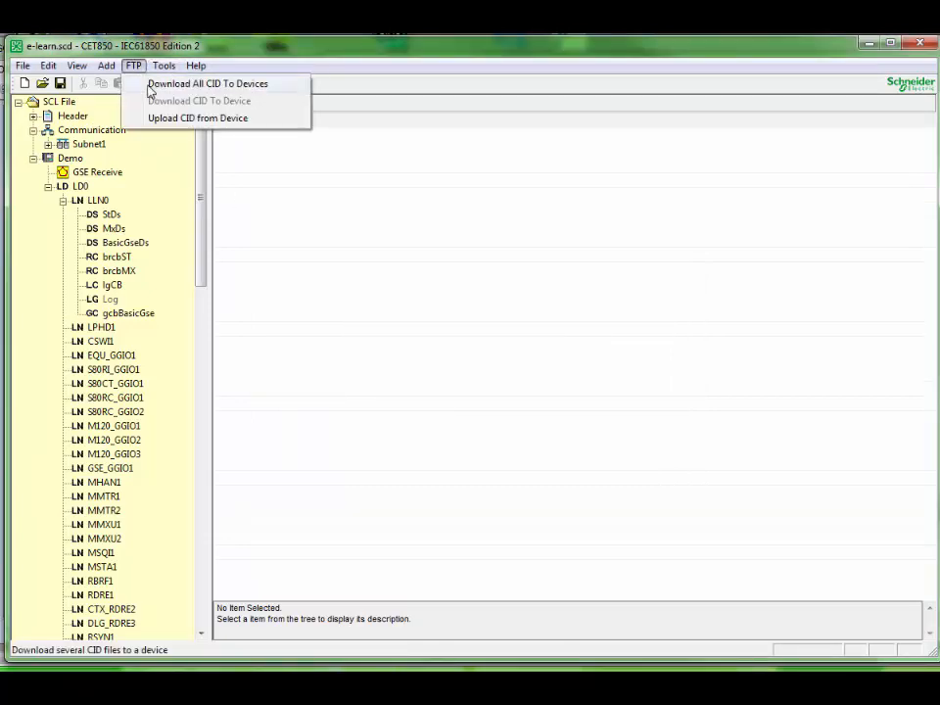
{"action": "left_click", "coordinate": [207, 83]}
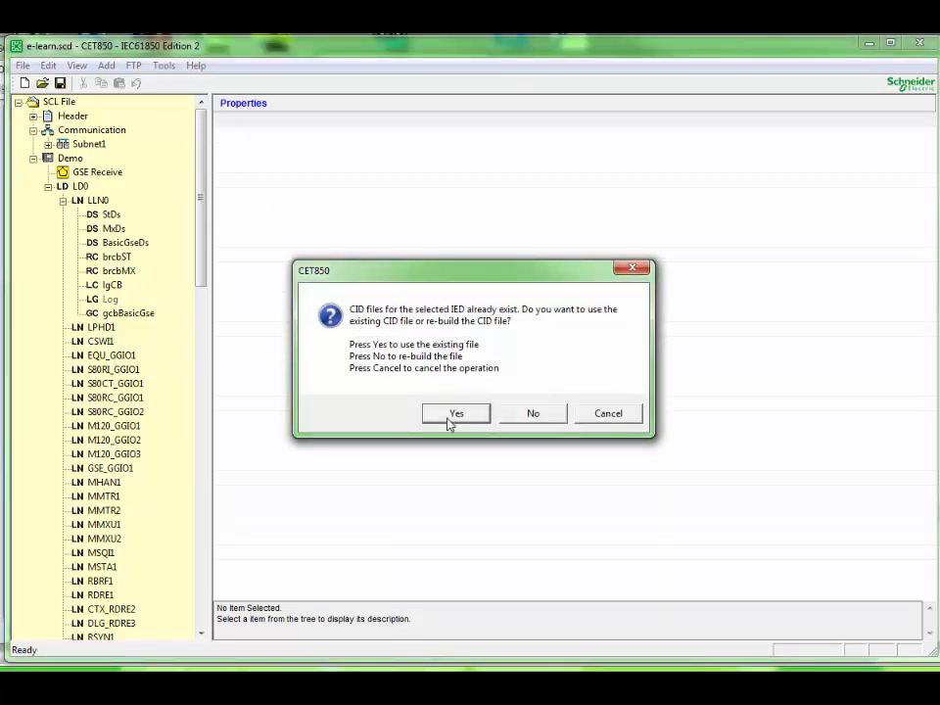
{"action": "left_click", "coordinate": [456, 412]}
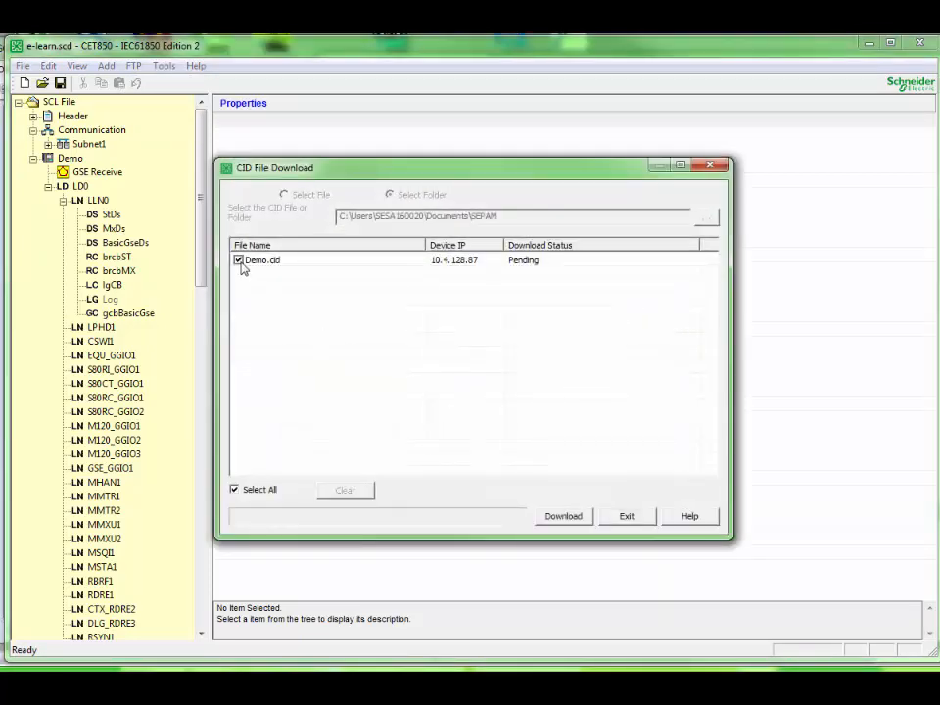
{"action": "left_click", "coordinate": [563, 516]}
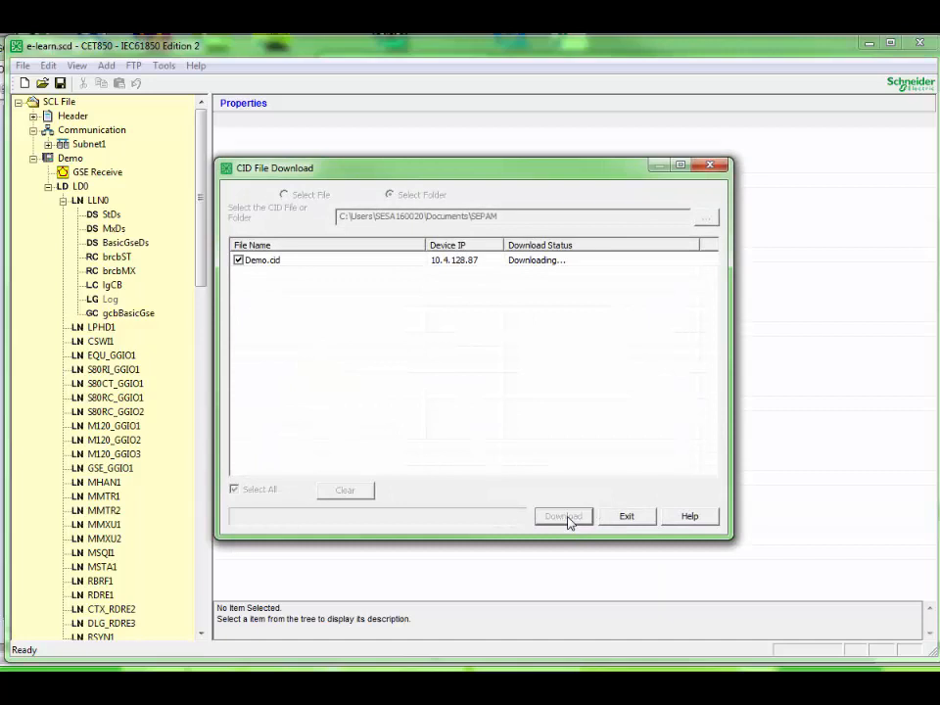
{"action": "left_click", "coordinate": [563, 517]}
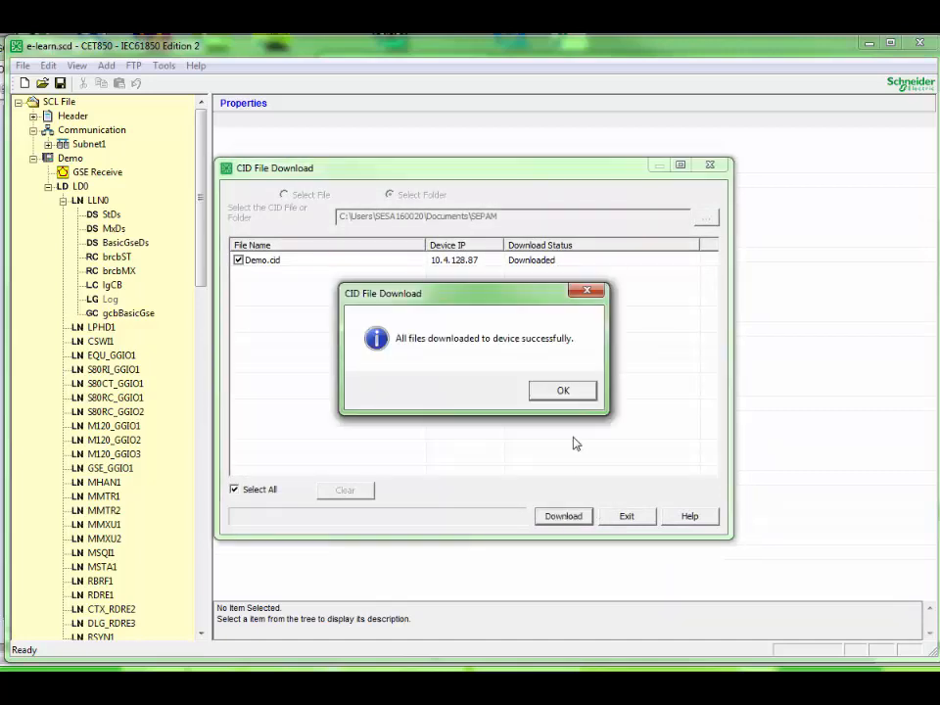
{"action": "left_click", "coordinate": [564, 390]}
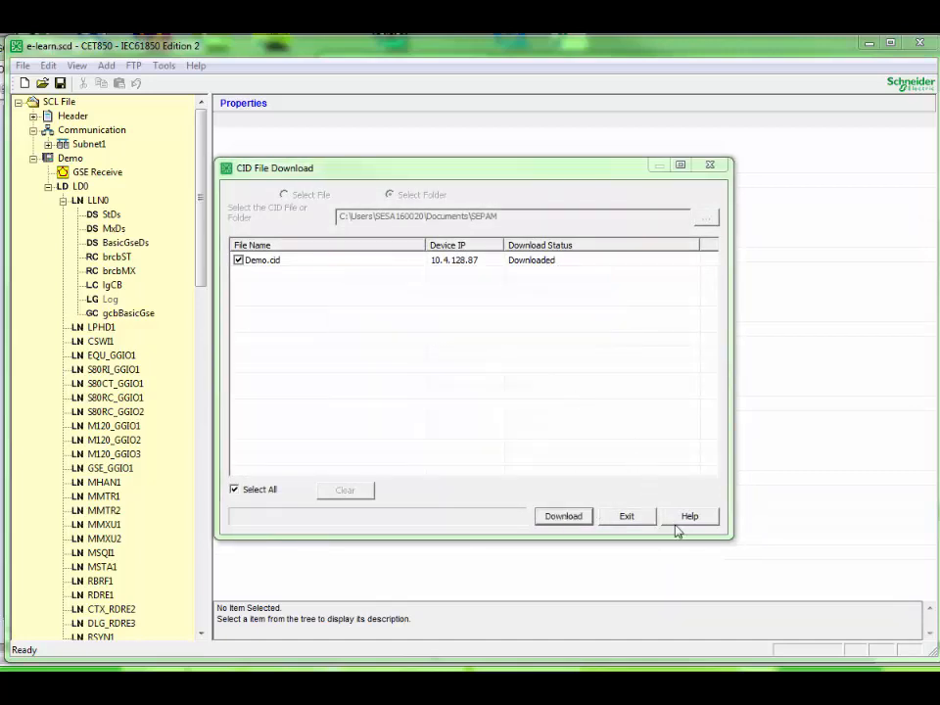
{"action": "left_click", "coordinate": [626, 516]}
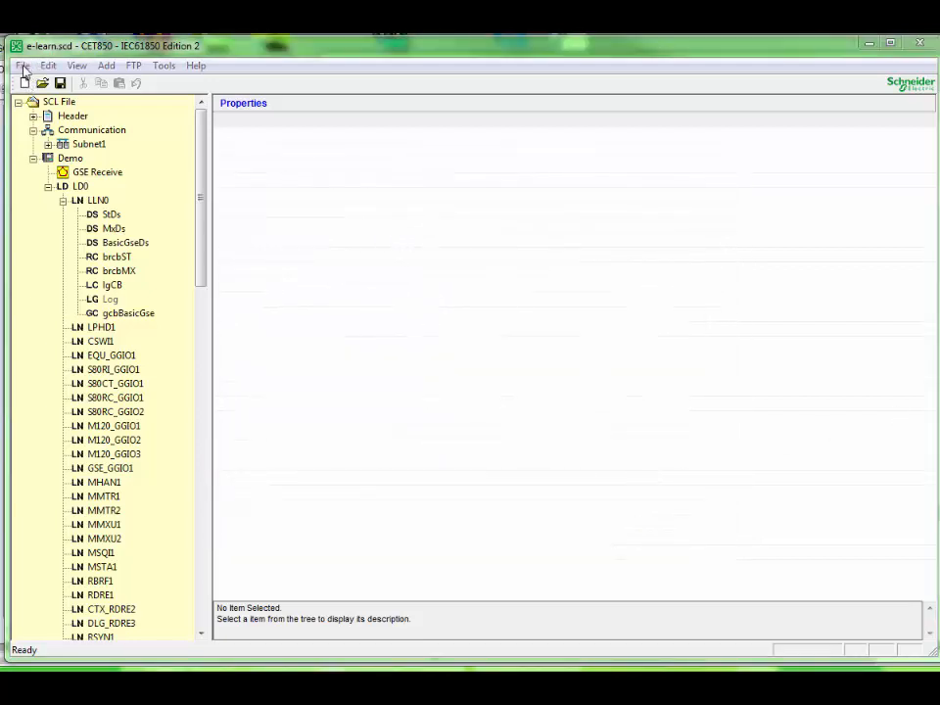
Run File > Export To SFT2841 and acknowledge the successful export
{"action": "left_click", "coordinate": [21, 66]}
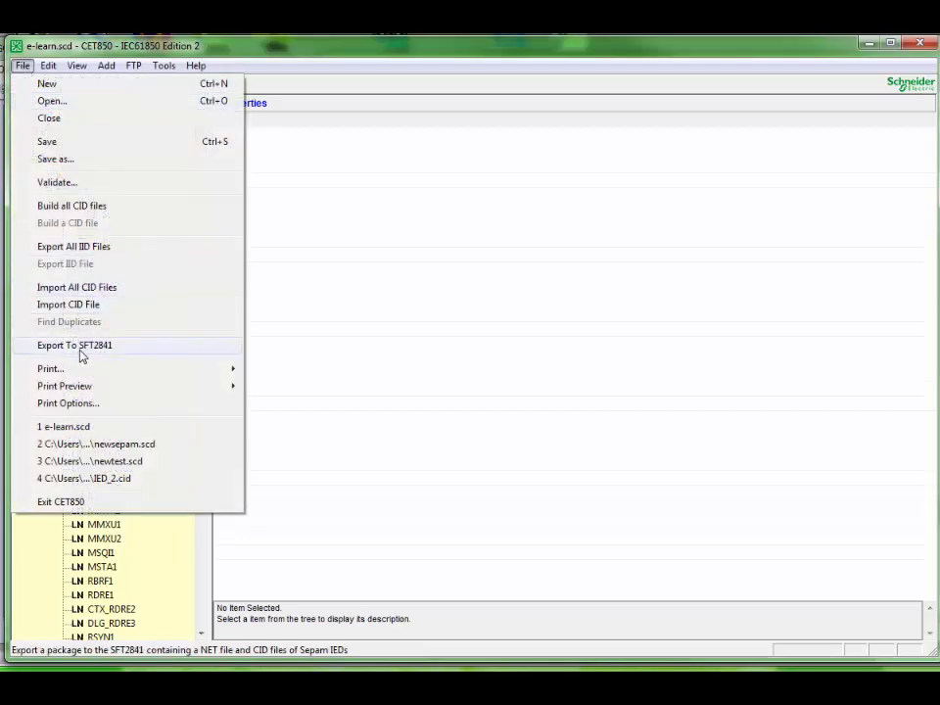
{"action": "left_click", "coordinate": [74, 345]}
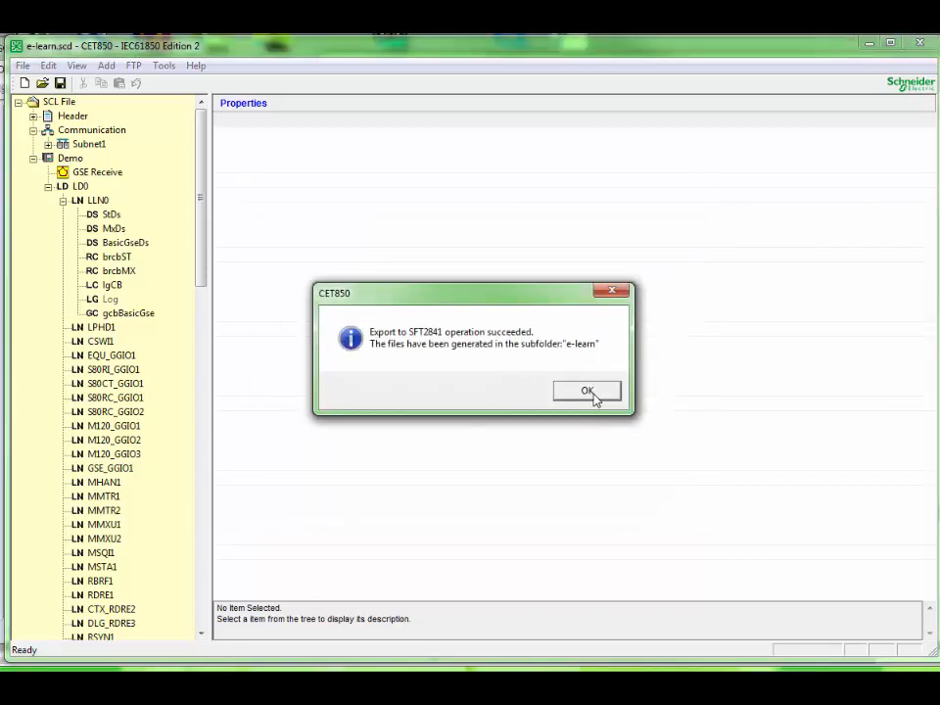
{"action": "left_click", "coordinate": [587, 391]}
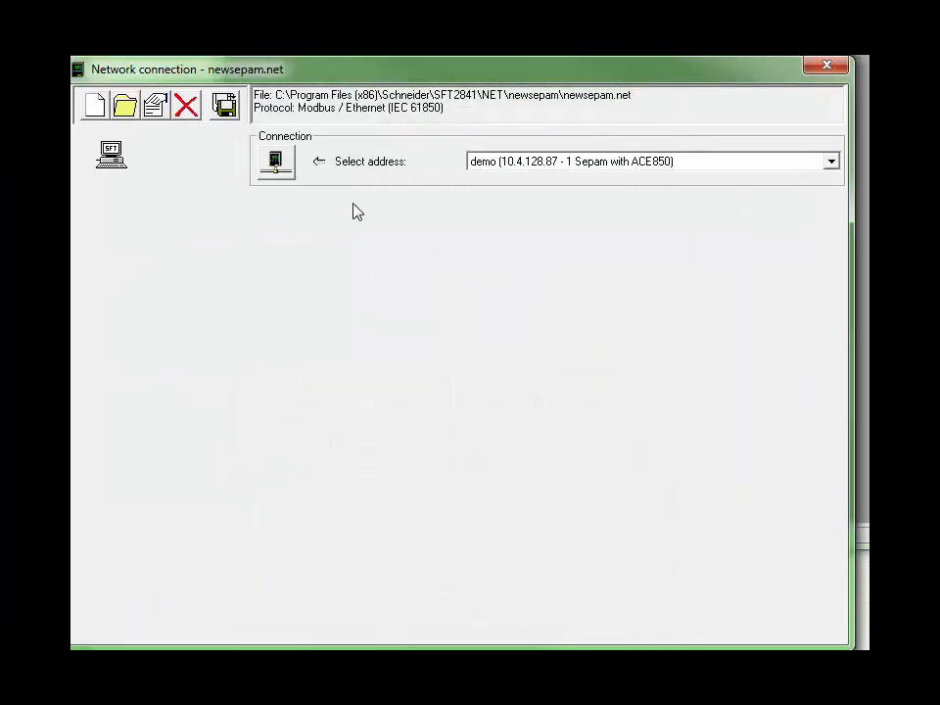
Open SEPAM\e-learn\e-learn.net as SFT2841's network file
{"action": "left_click", "coordinate": [123, 104]}
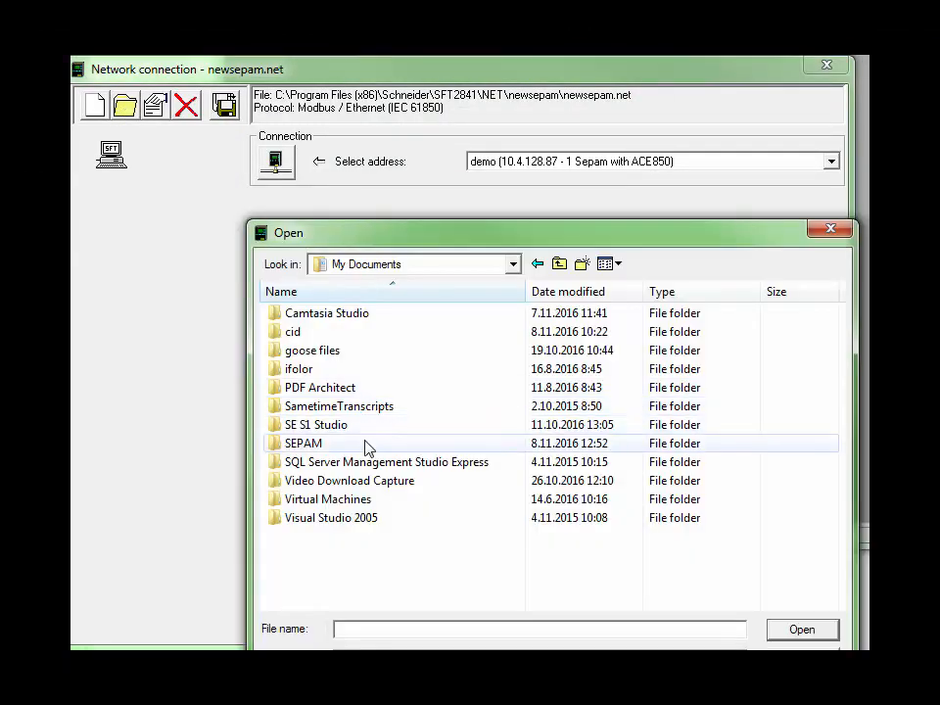
{"action": "double_click", "coordinate": [302, 443]}
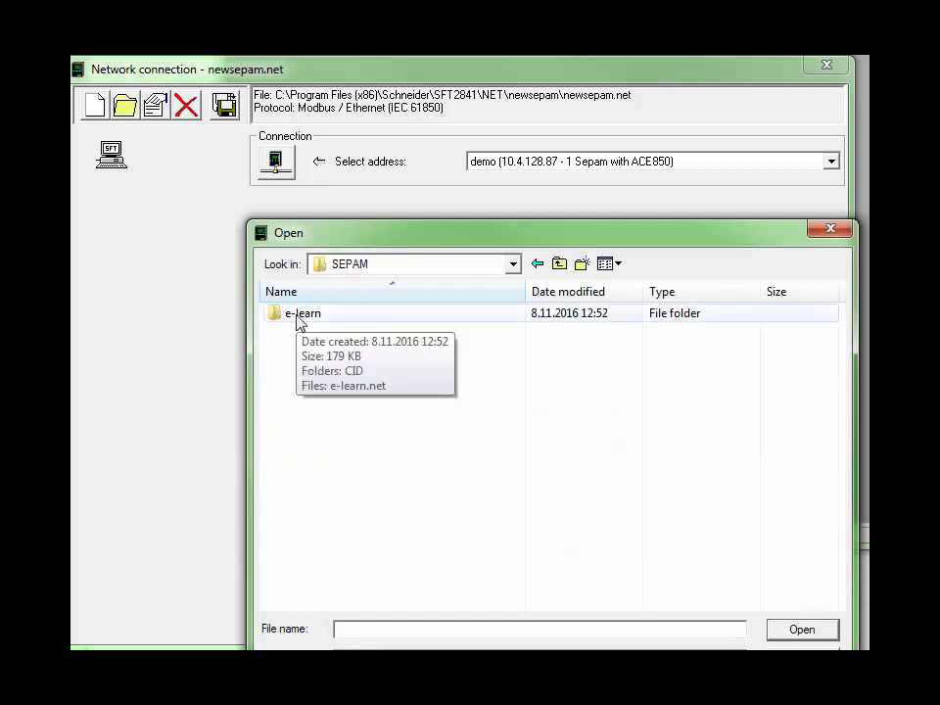
{"action": "double_click", "coordinate": [303, 313]}
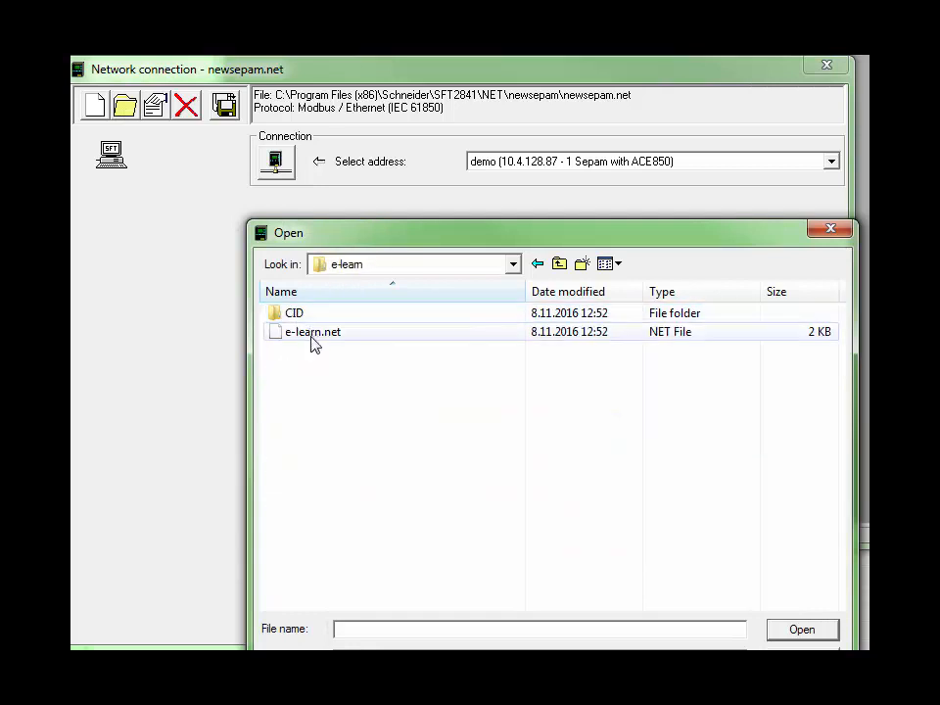
{"action": "left_click", "coordinate": [313, 331]}
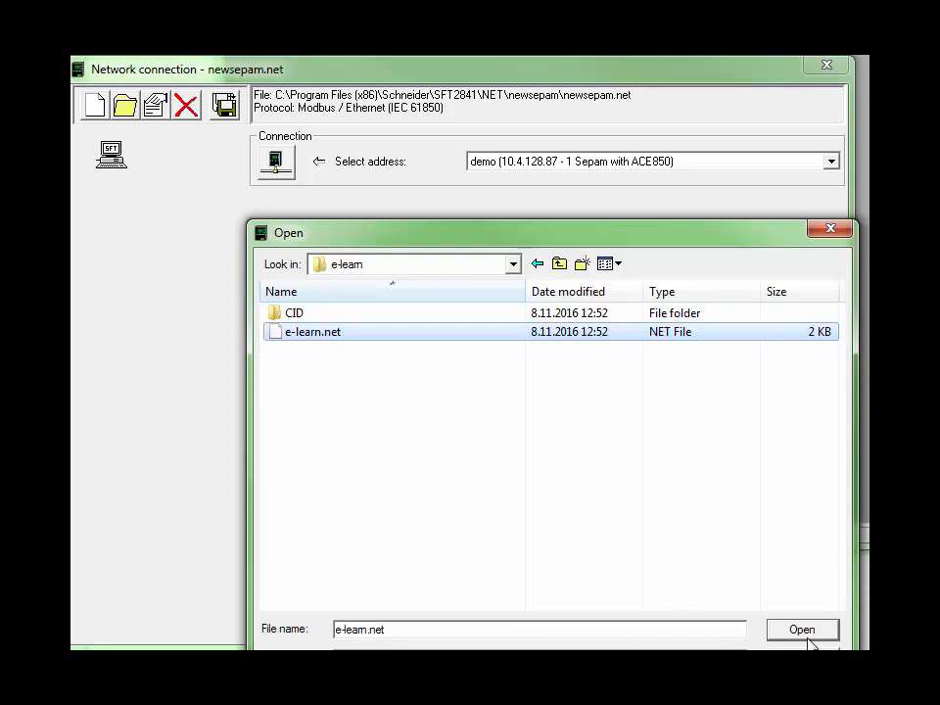
{"action": "left_click", "coordinate": [802, 629]}
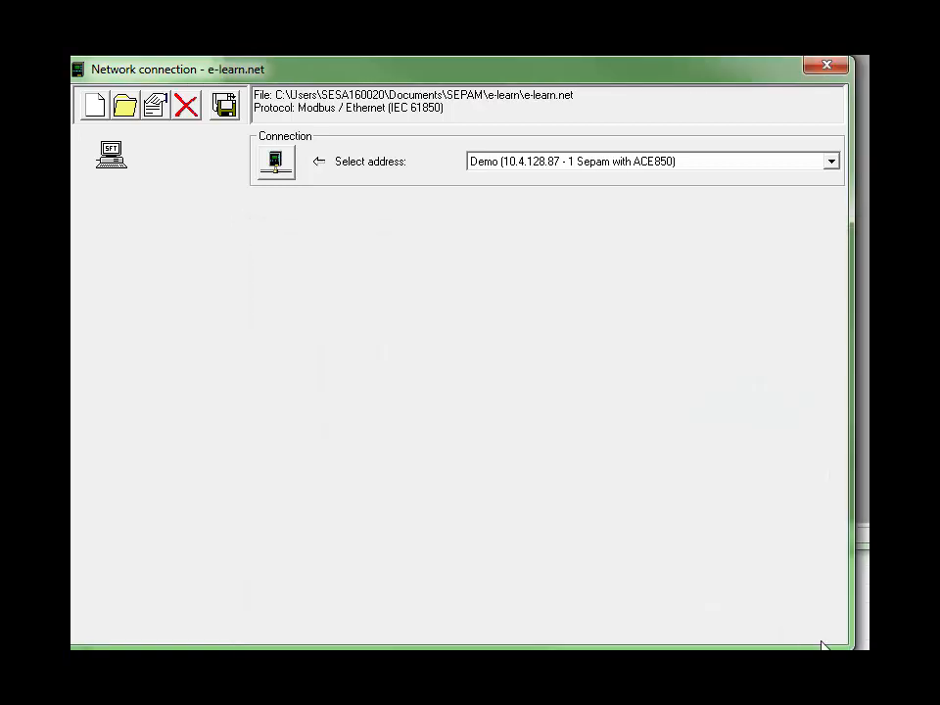
{"action": "mouse_move", "coordinate": [154, 105]}
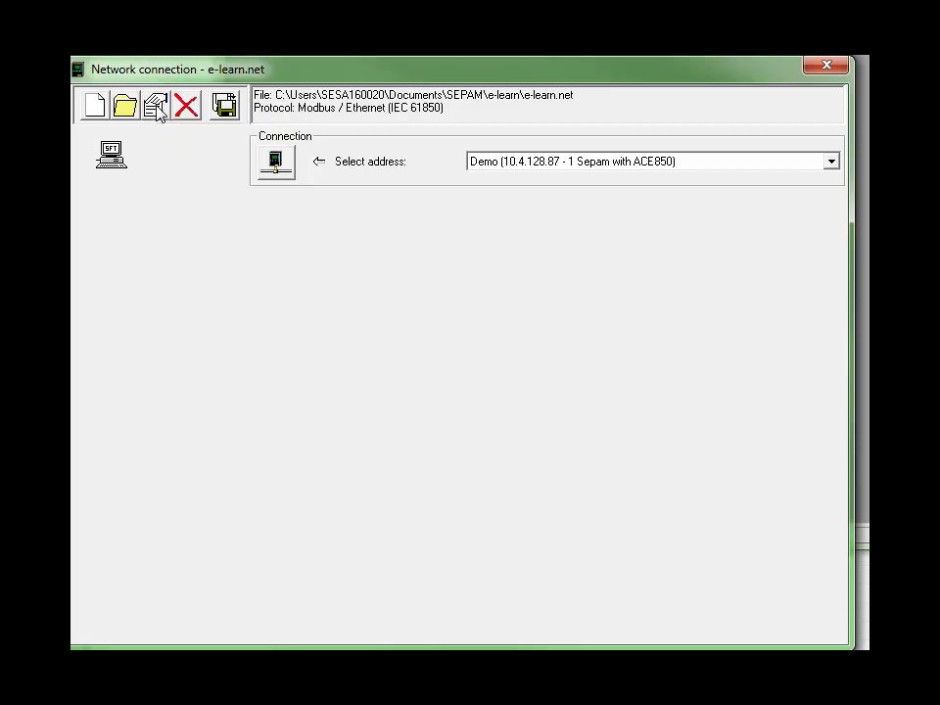
Open e-learn.net's network configuration and begin the CID download for Demo
{"action": "left_click", "coordinate": [154, 105]}
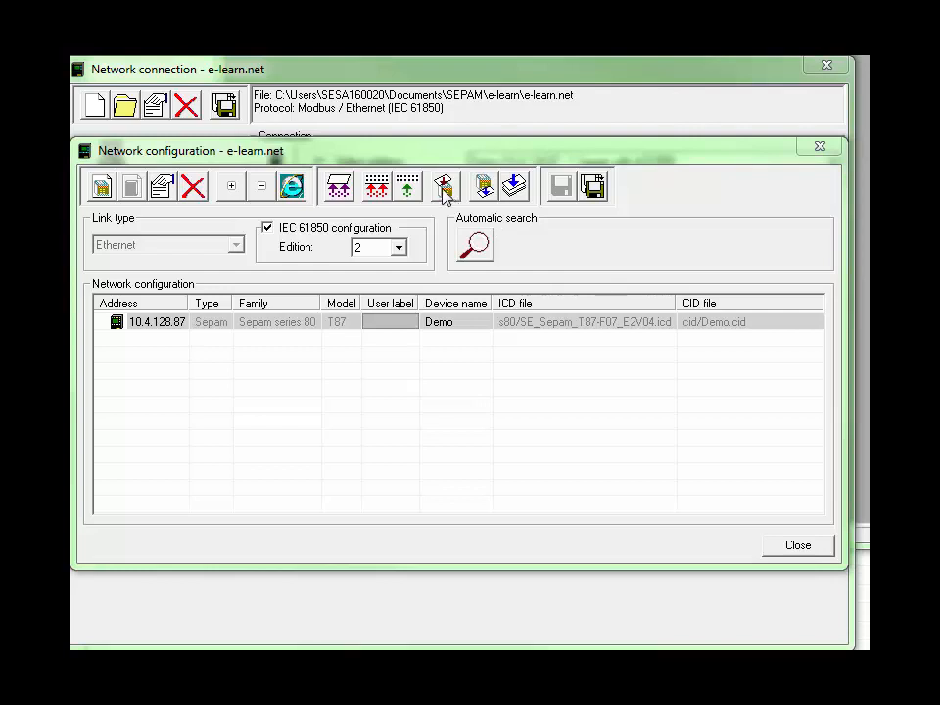
{"action": "left_click", "coordinate": [443, 186]}
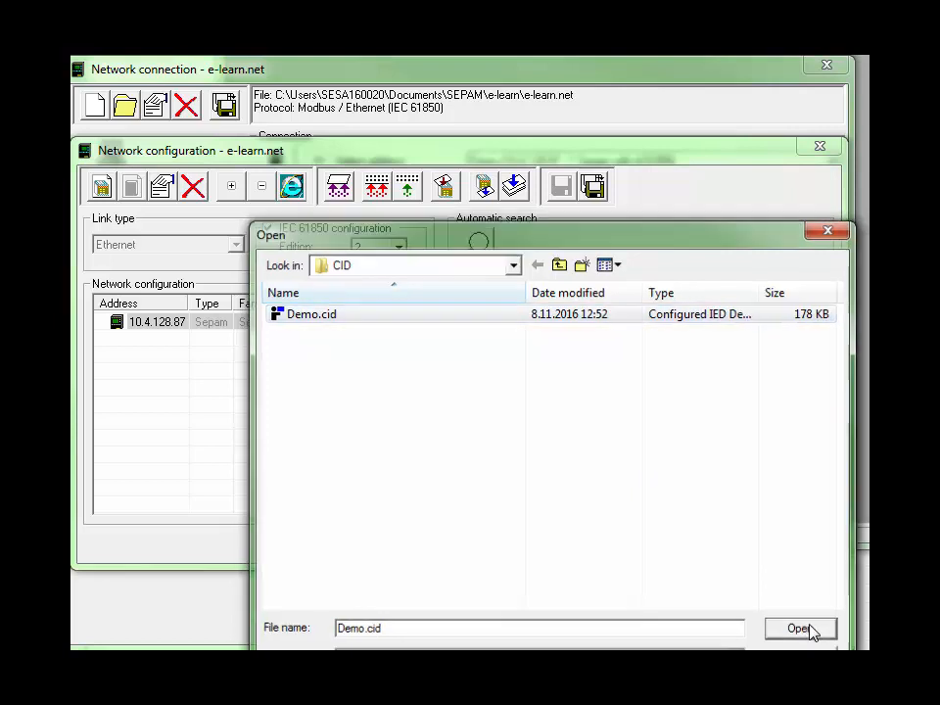
Send Demo.cid after logging in as Admin, then close and answer the save prompt
{"action": "left_click", "coordinate": [799, 629]}
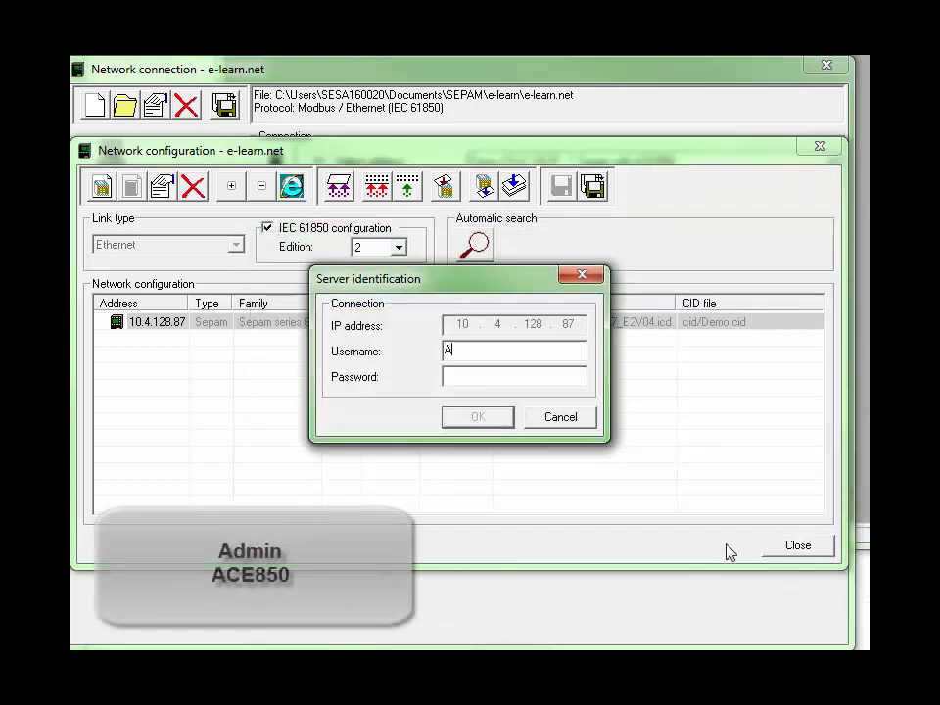
{"action": "type", "text": "dmin"}
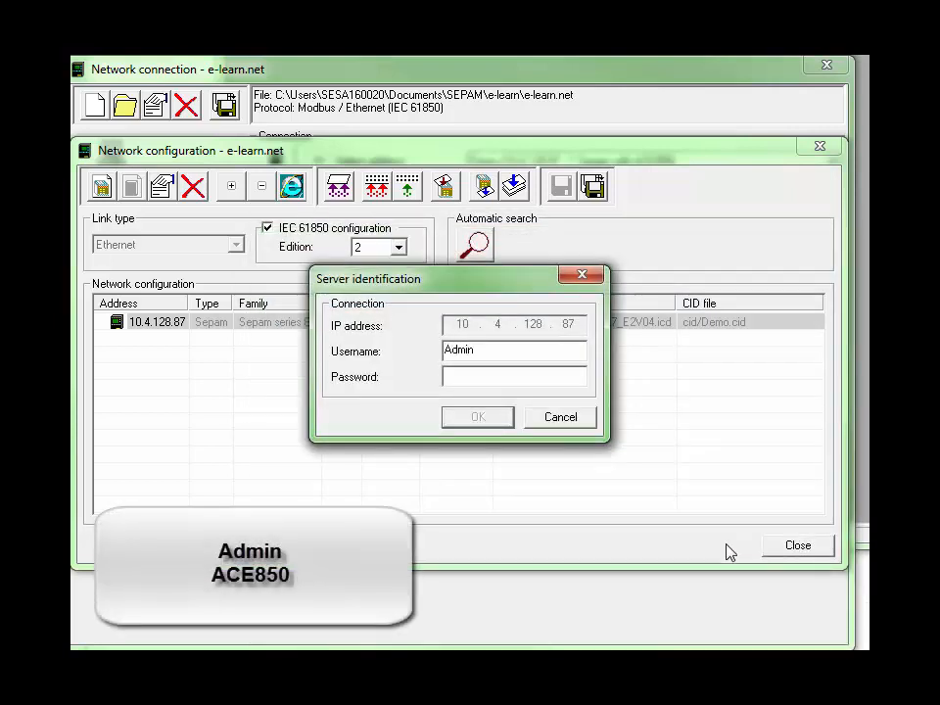
{"action": "left_click", "coordinate": [509, 377]}
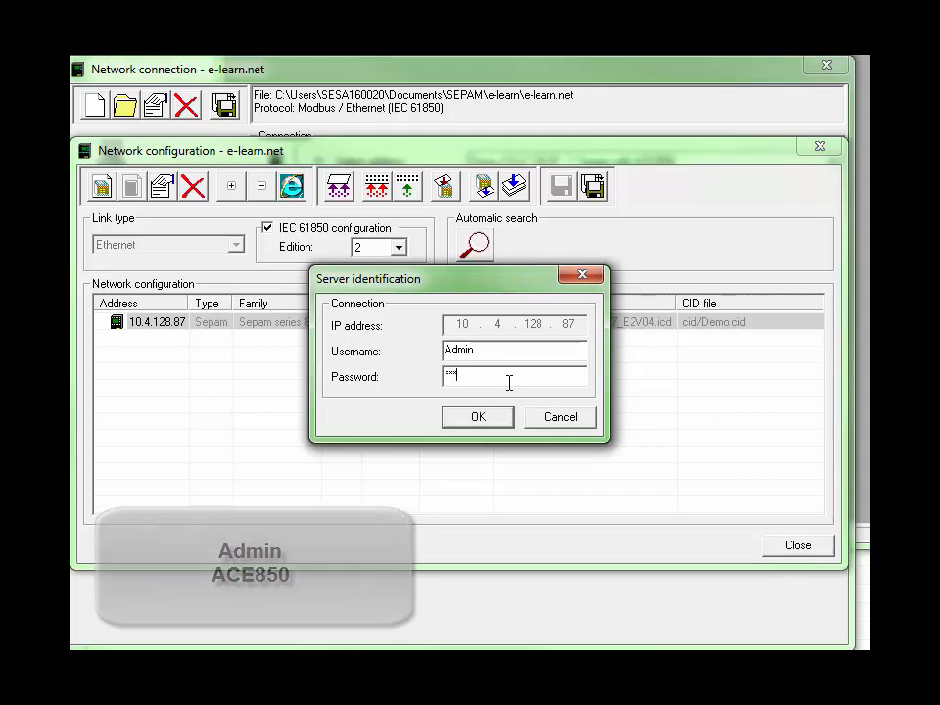
{"action": "type", "text": "*"}
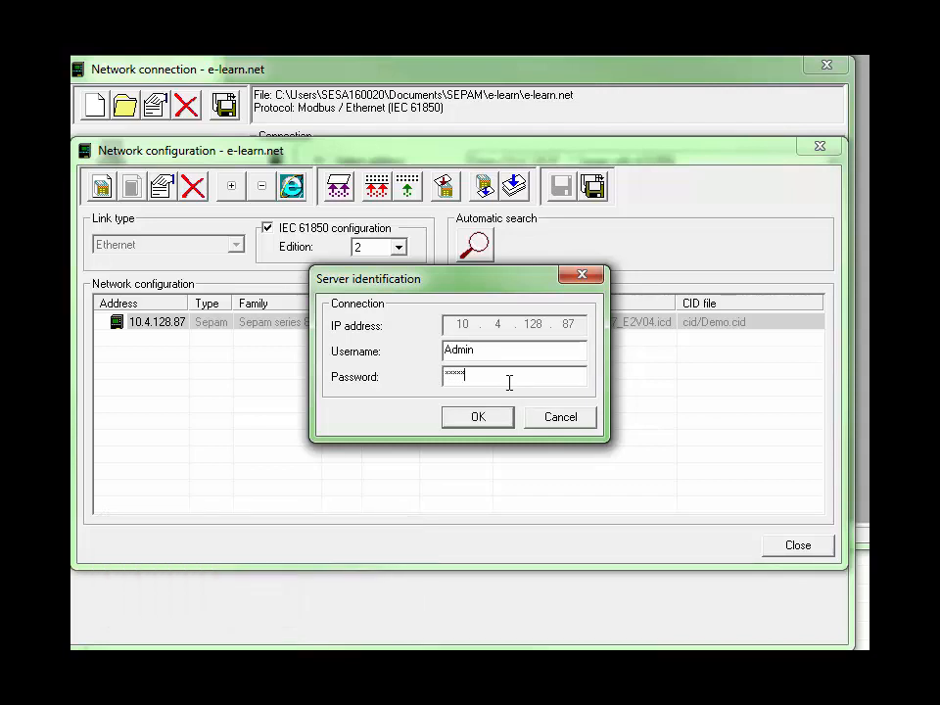
{"action": "left_click", "coordinate": [478, 416]}
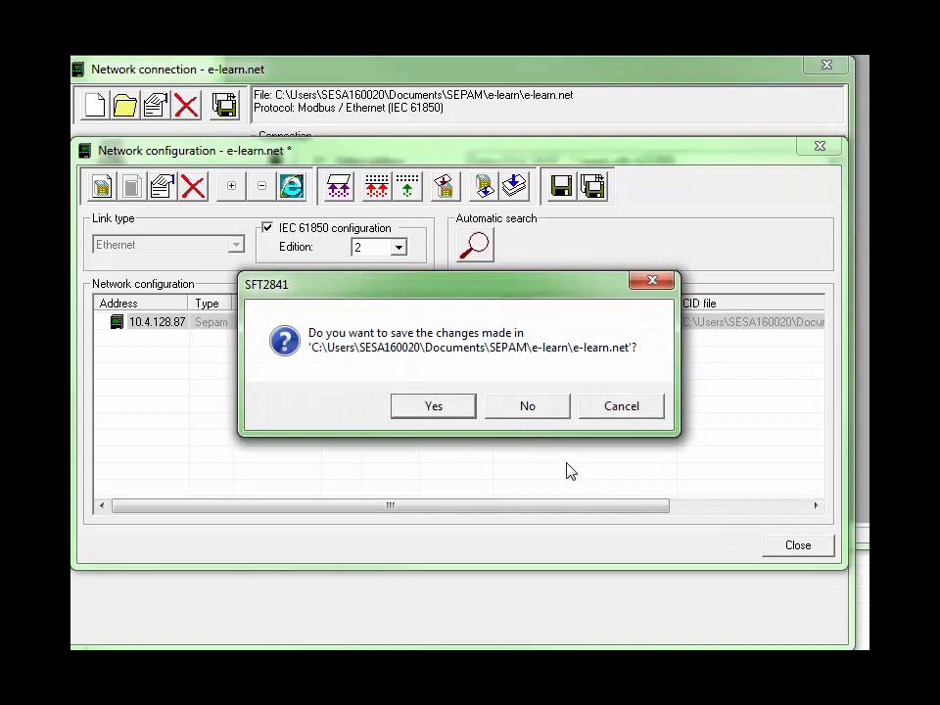
{"action": "left_click", "coordinate": [433, 405]}
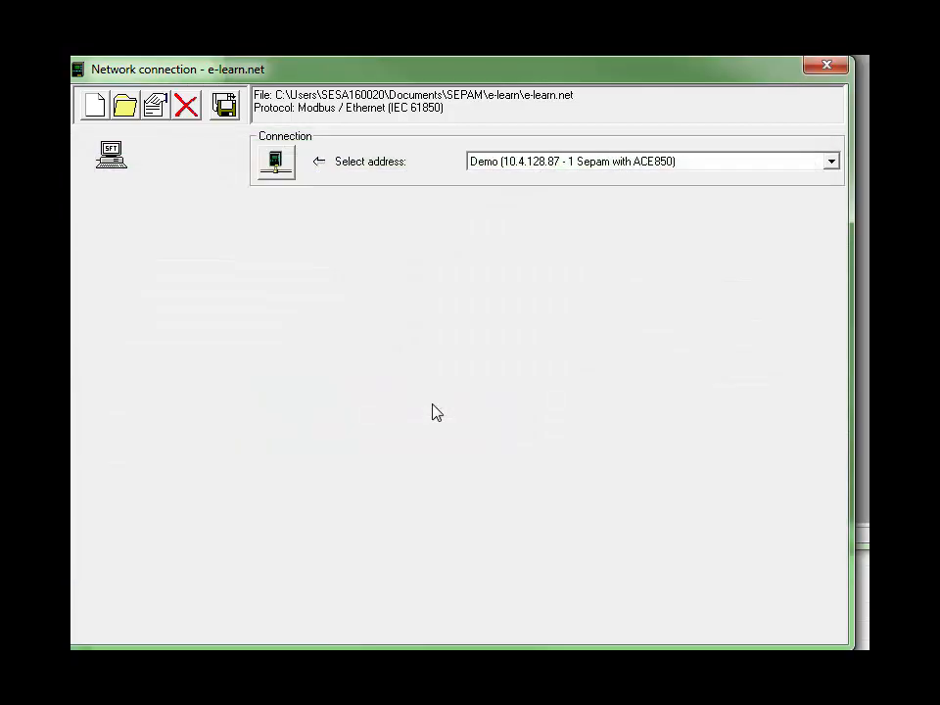